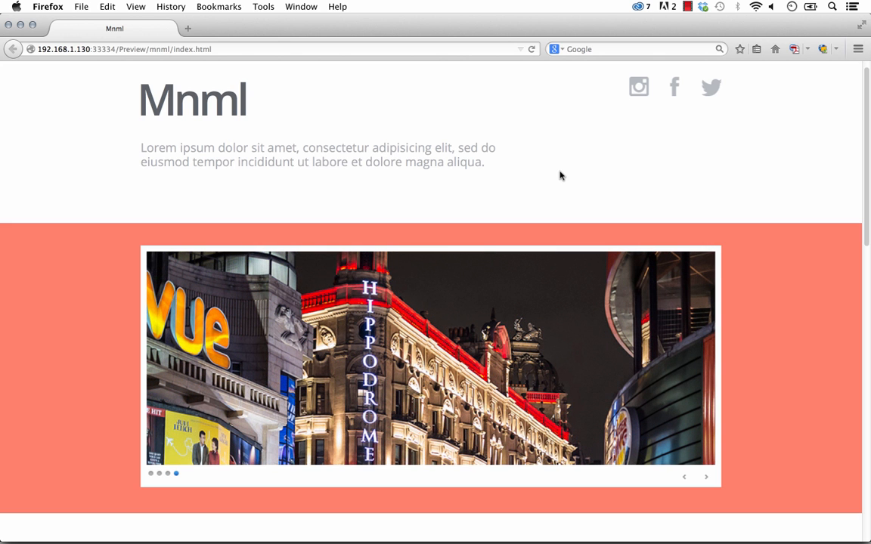
mouse_move(826, 339)
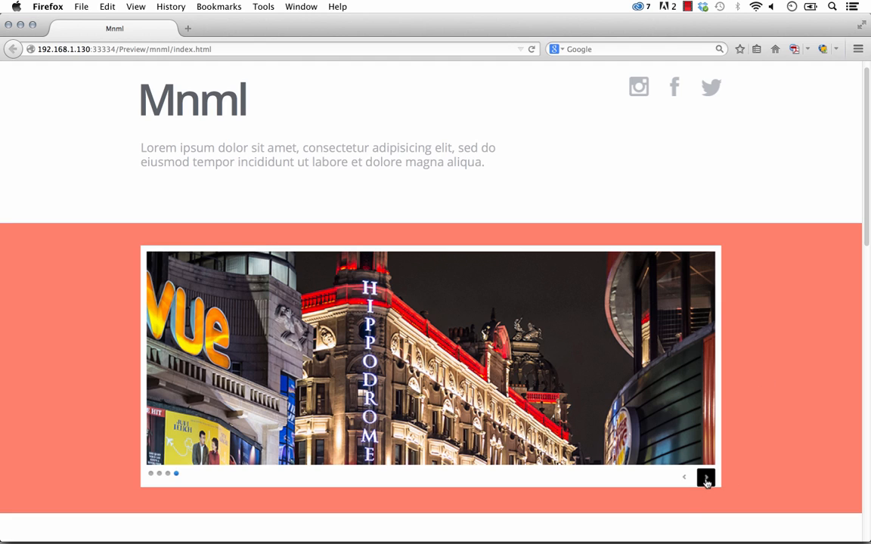
mouse_move(164, 477)
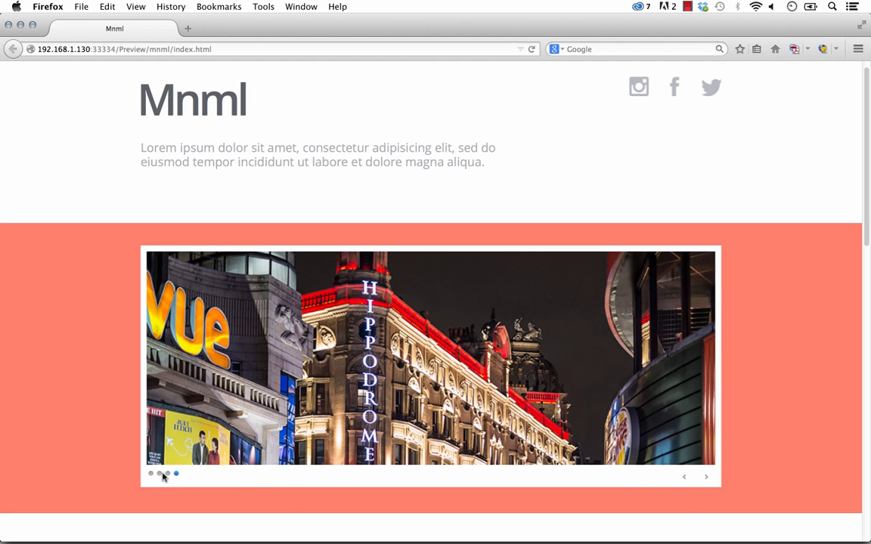
- Cycle through the old slider's photos, then remove it and deselect, leaving the salmon band empty
left_click(152, 475)
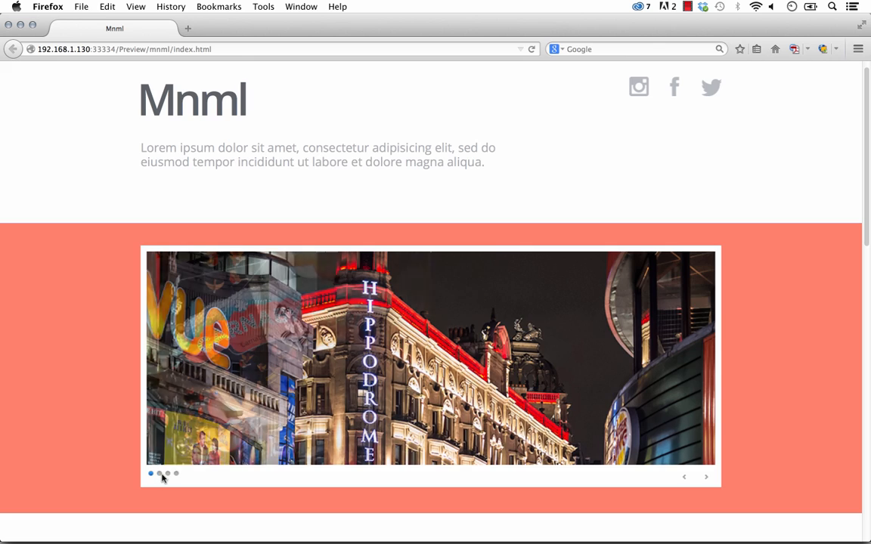
left_click(705, 478)
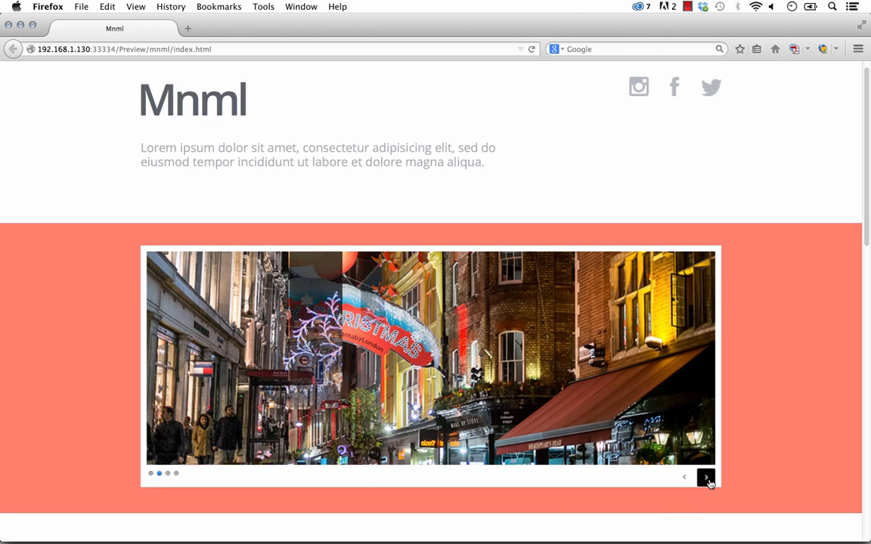
left_click(705, 478)
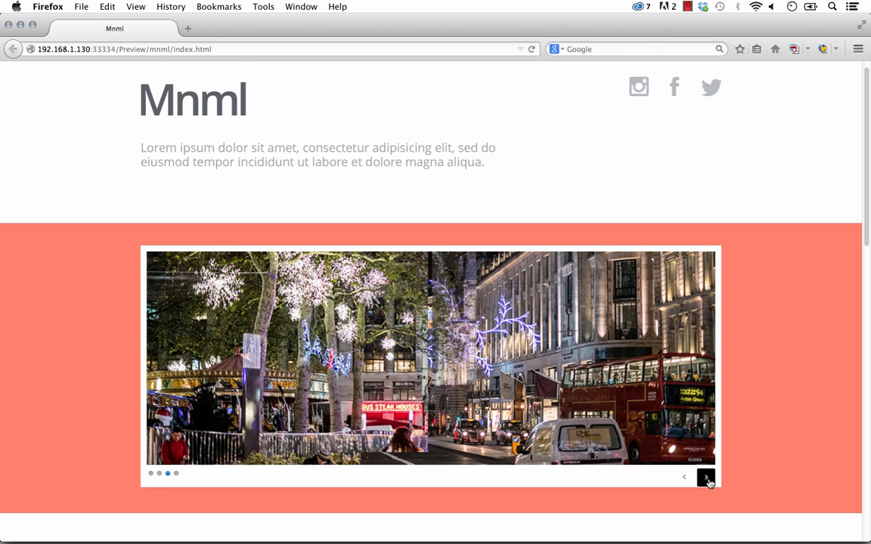
left_click(705, 478)
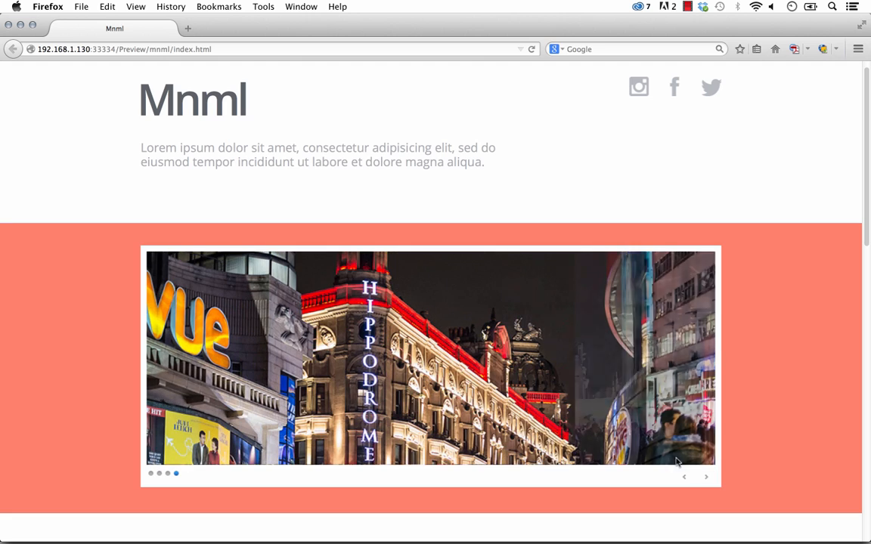
left_click(704, 478)
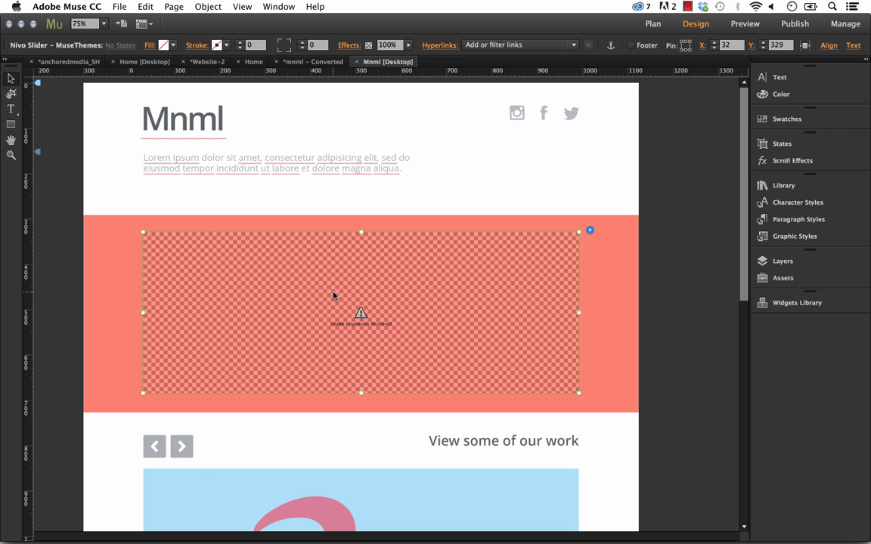
mouse_move(391, 306)
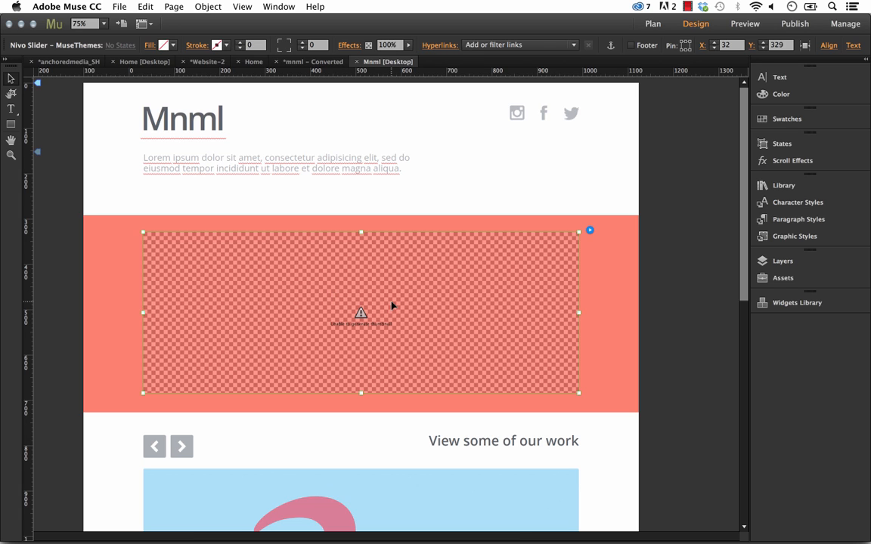
left_click(708, 272)
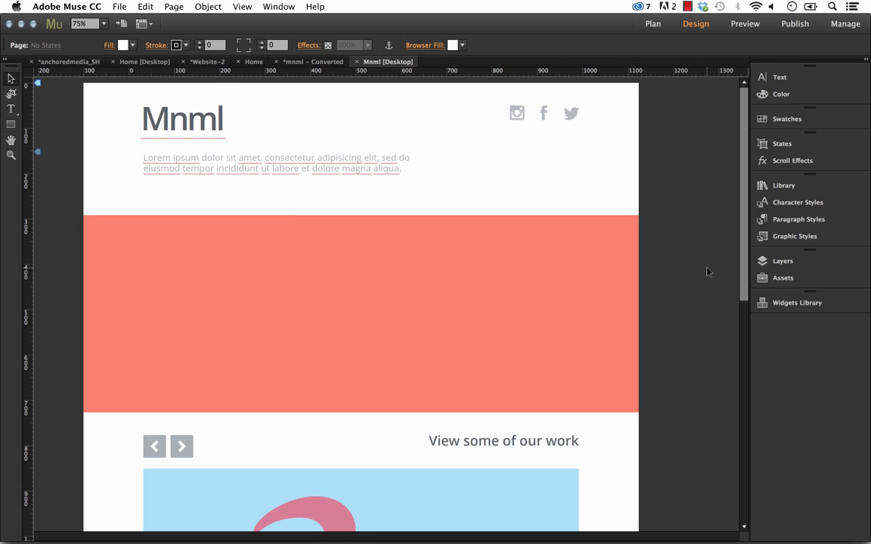
- Drag a Nivo Slider widget from the Library onto the left of the salmon band
left_click(784, 185)
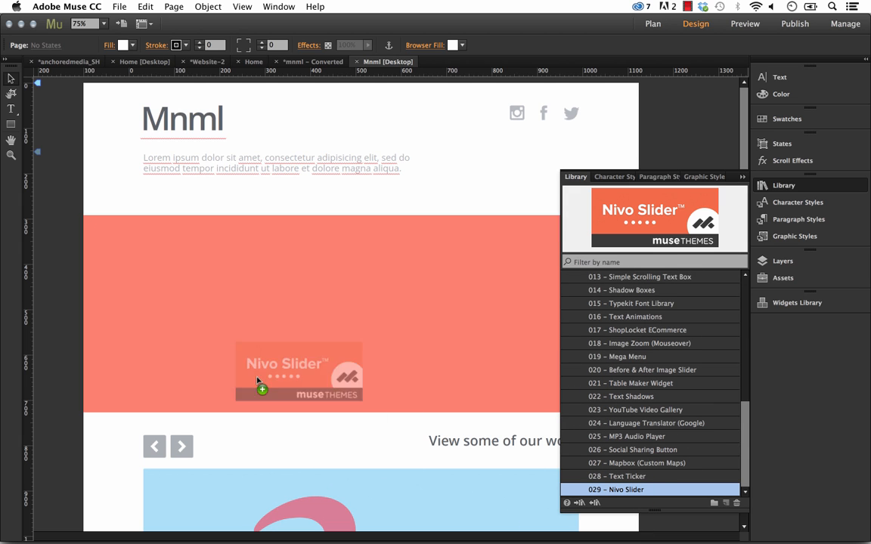
left_click_drag(299, 372, 281, 299)
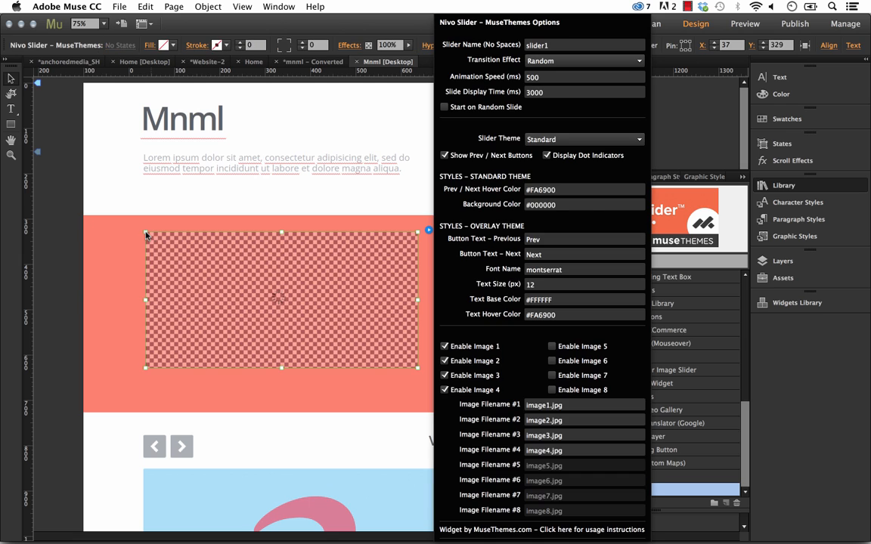
mouse_move(592, 260)
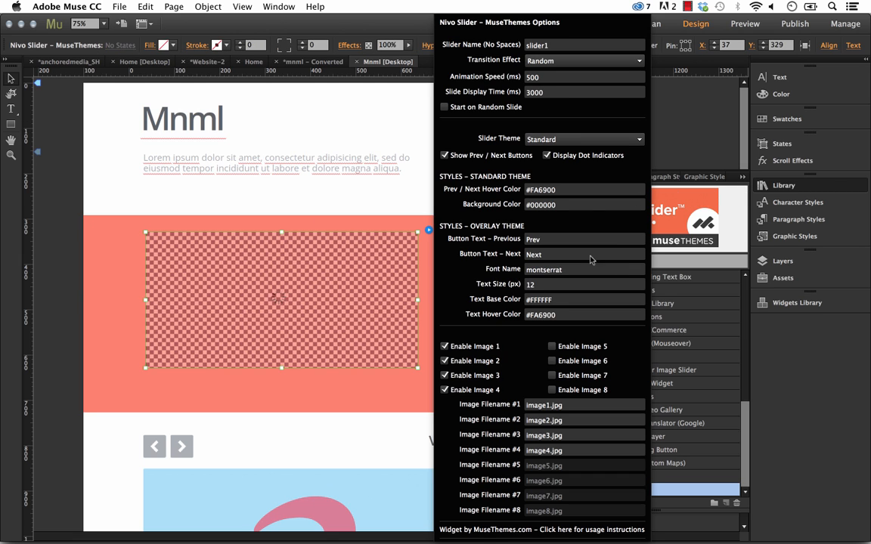
mouse_move(732, 184)
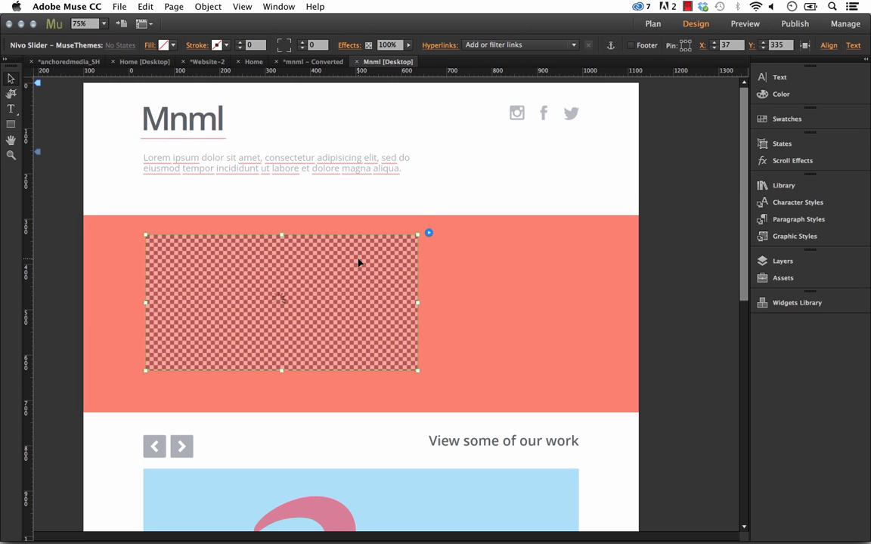
mouse_move(541, 176)
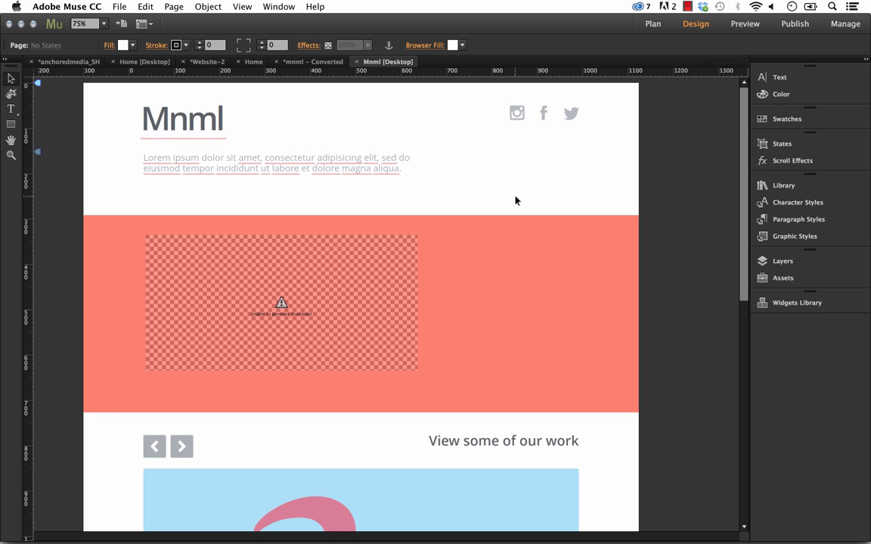
- Upload image1.jpg through image5.jpg from the images folder via File > Upload
left_click(118, 6)
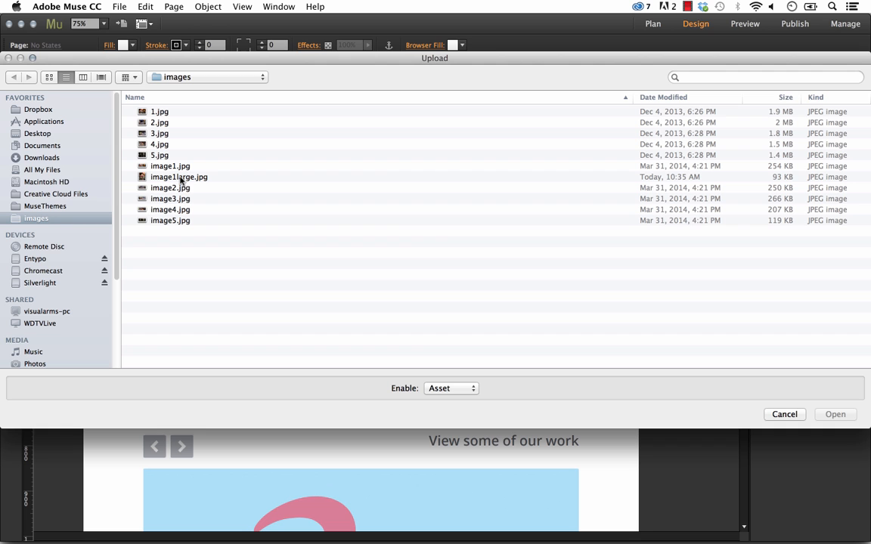
left_click(170, 165)
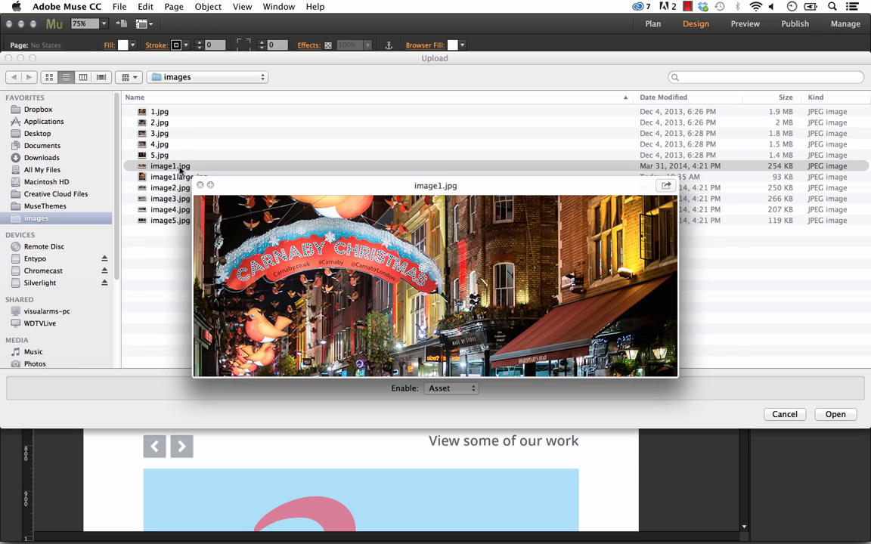
left_click(170, 187)
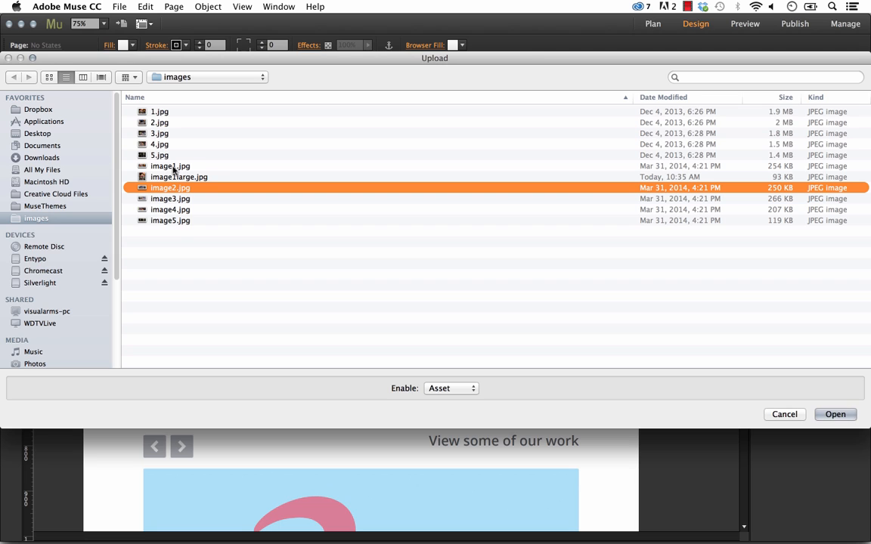
mouse_move(149, 82)
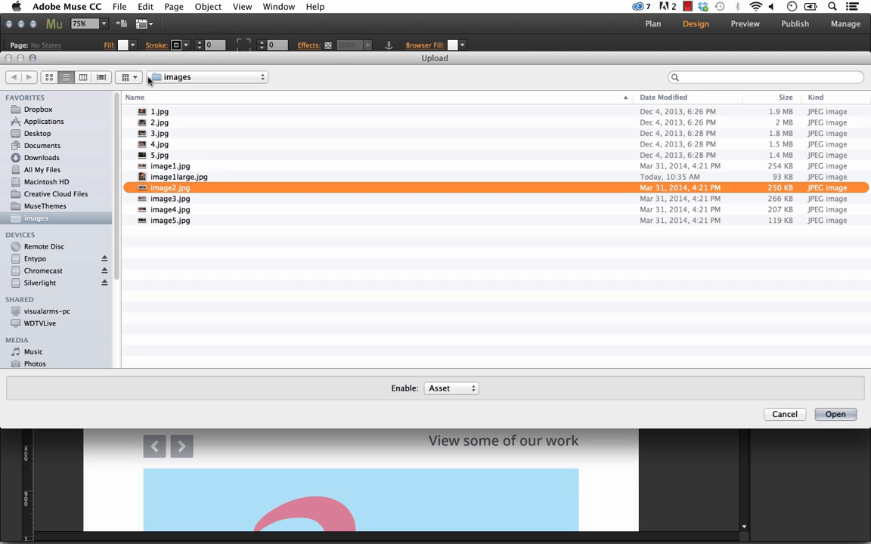
left_click(160, 112)
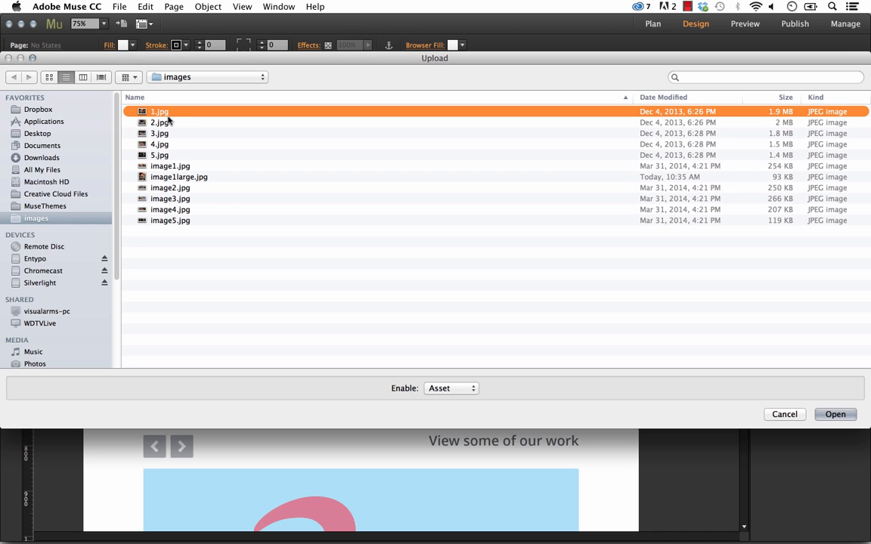
left_click(169, 165)
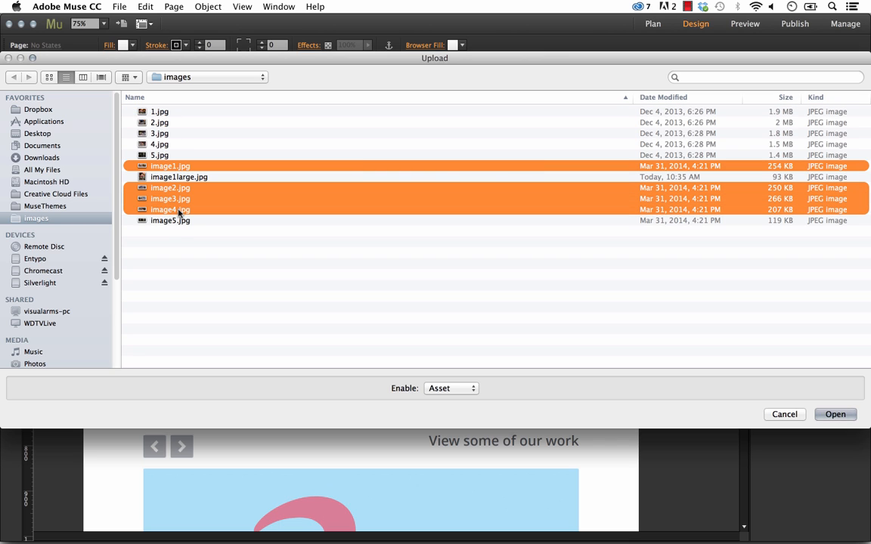
left_click(169, 221)
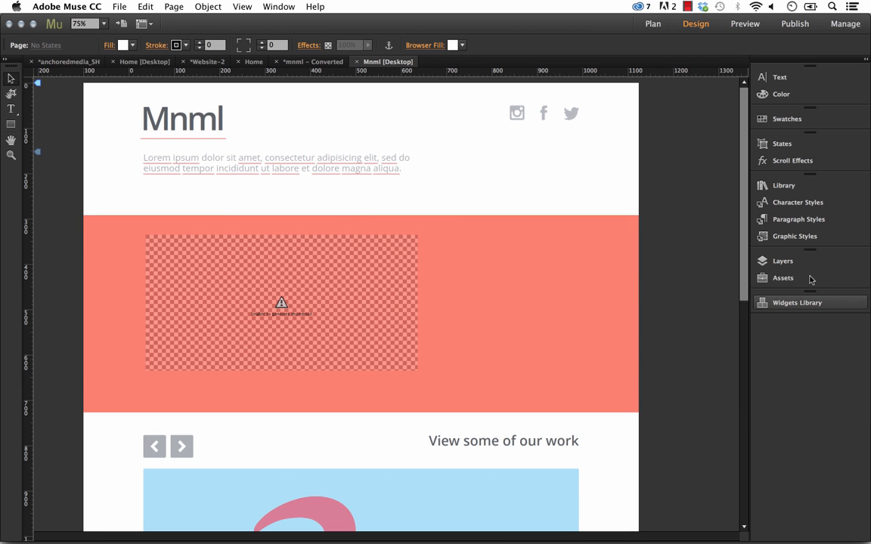
- Show the Assets panel listing image1.jpg to image5.jpg as uploaded
left_click(784, 279)
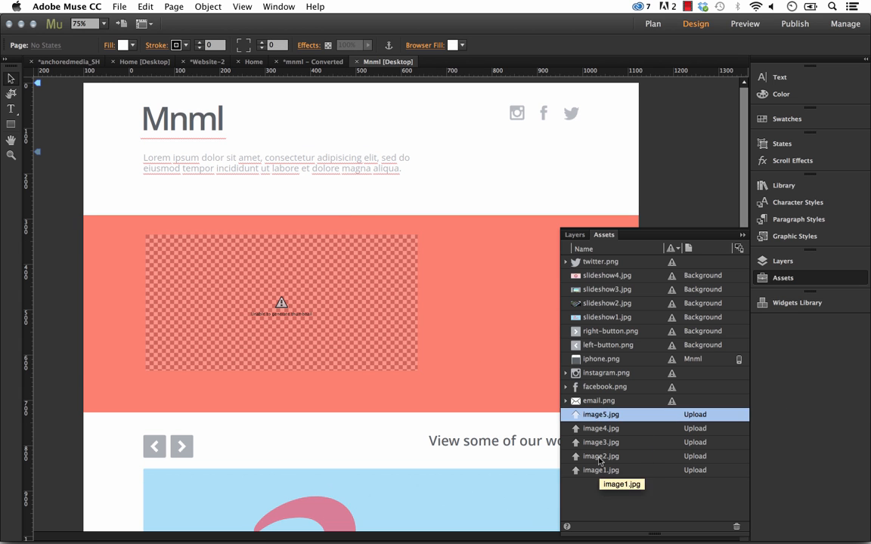
mouse_move(693, 421)
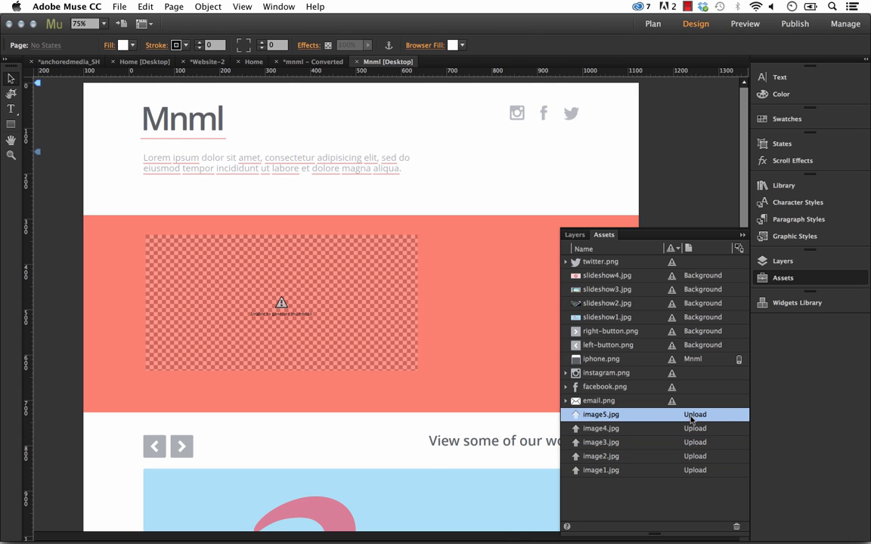
left_click(287, 302)
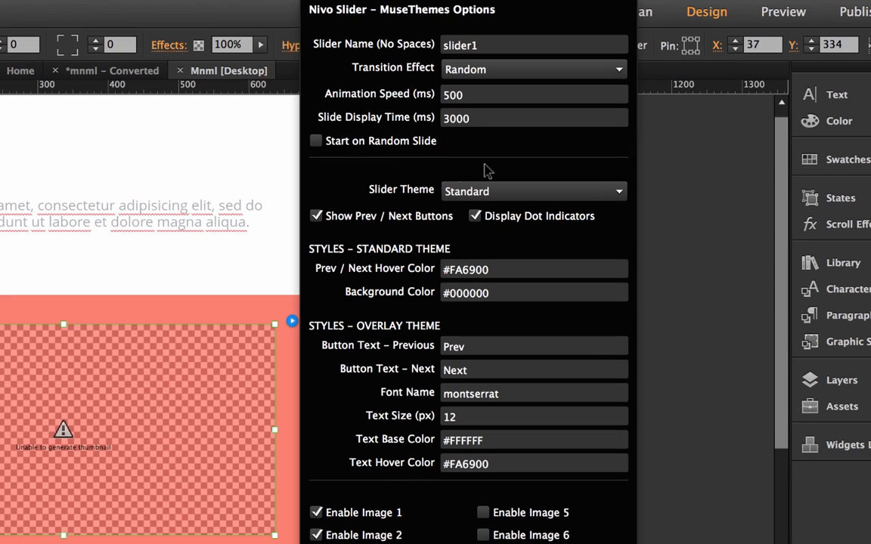
mouse_move(378, 38)
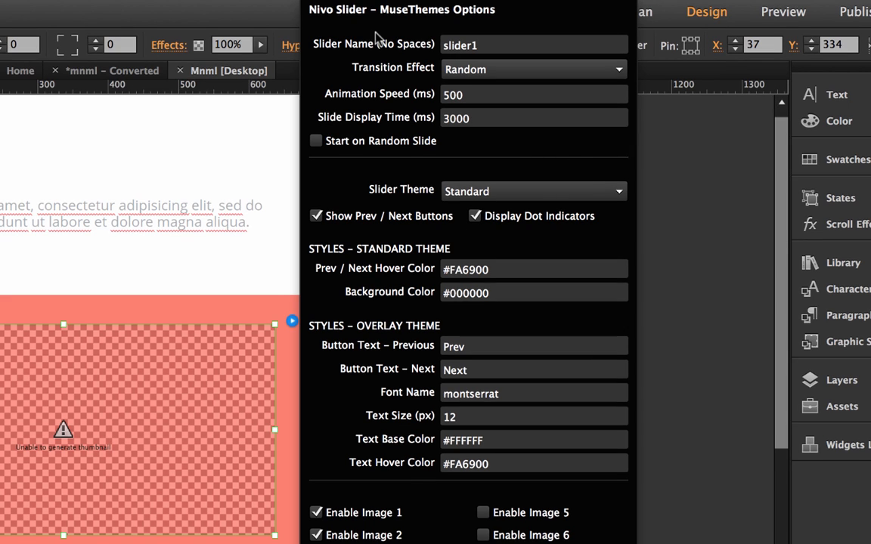
mouse_move(345, 55)
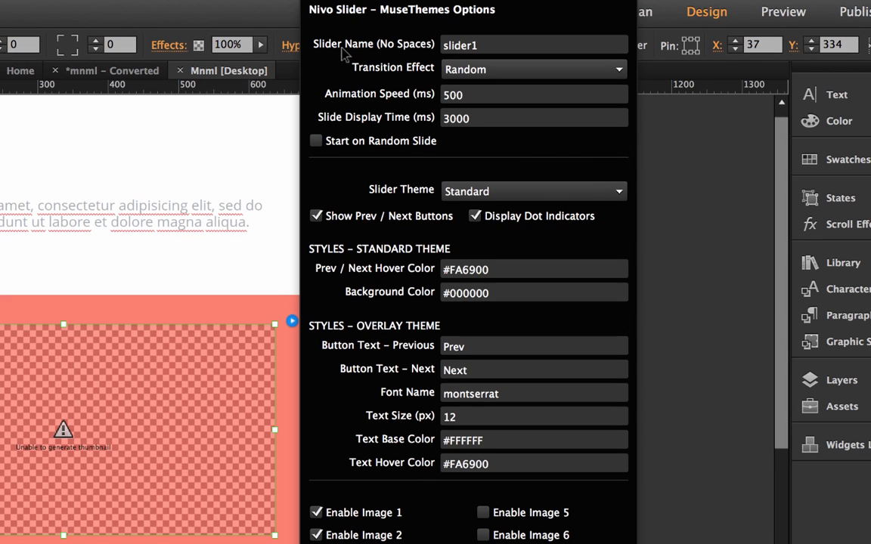
mouse_move(360, 42)
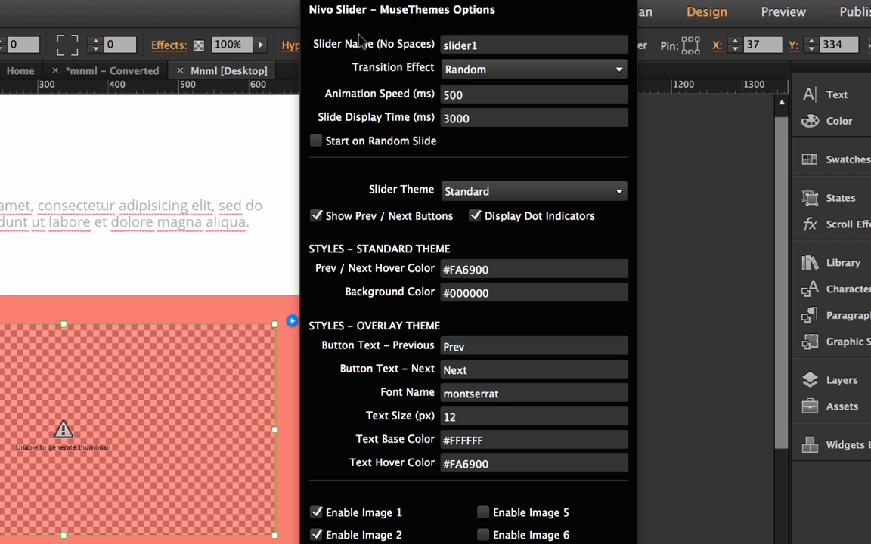
mouse_move(429, 52)
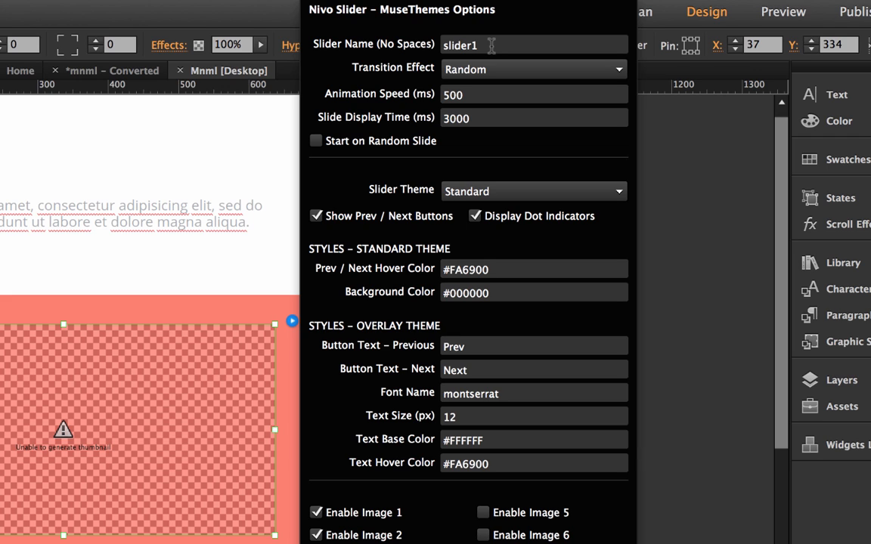
mouse_move(381, 79)
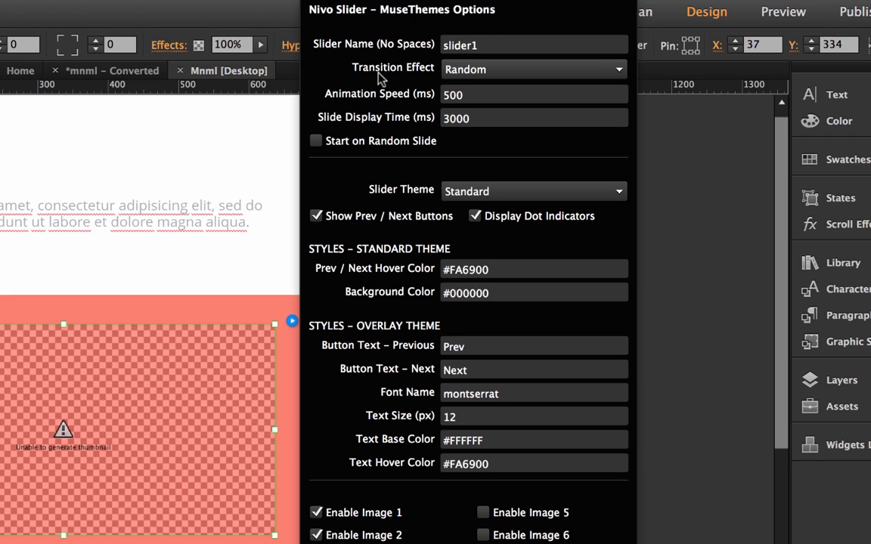
mouse_move(498, 79)
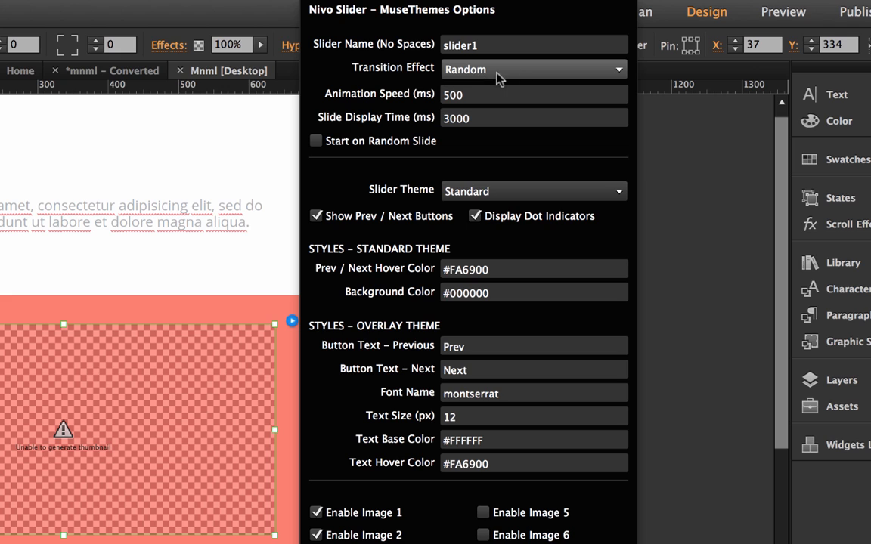
mouse_move(508, 76)
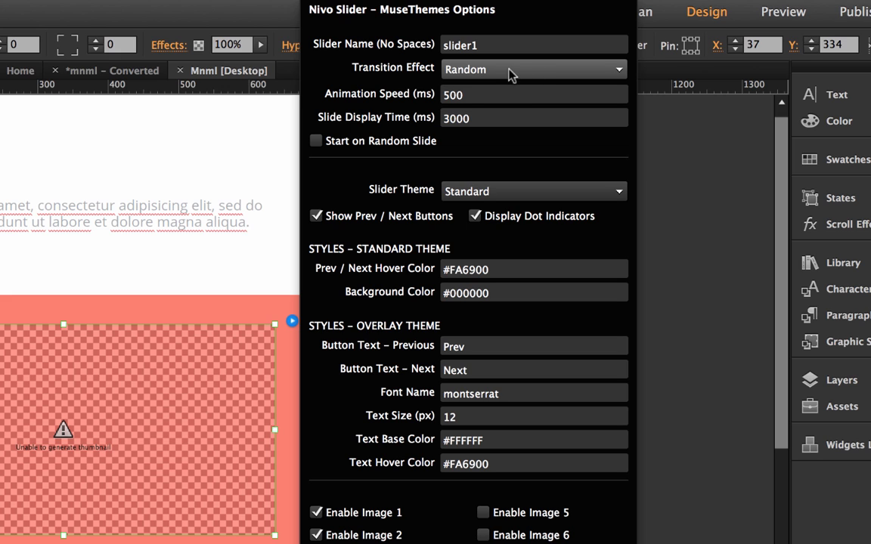
left_click(532, 70)
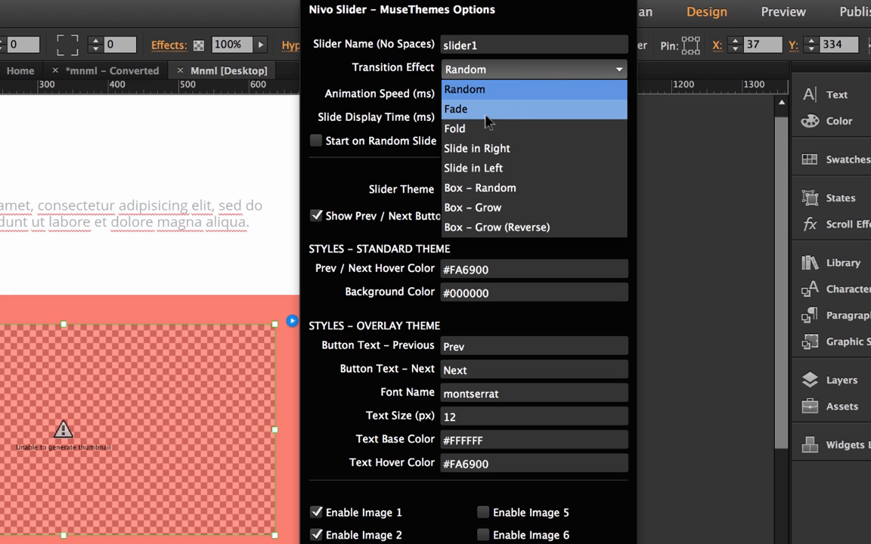
mouse_move(487, 226)
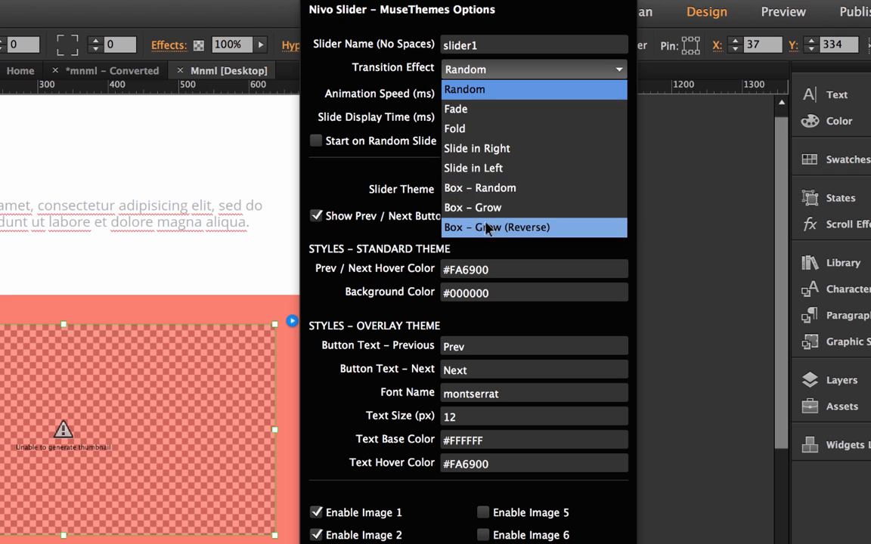
mouse_move(475, 93)
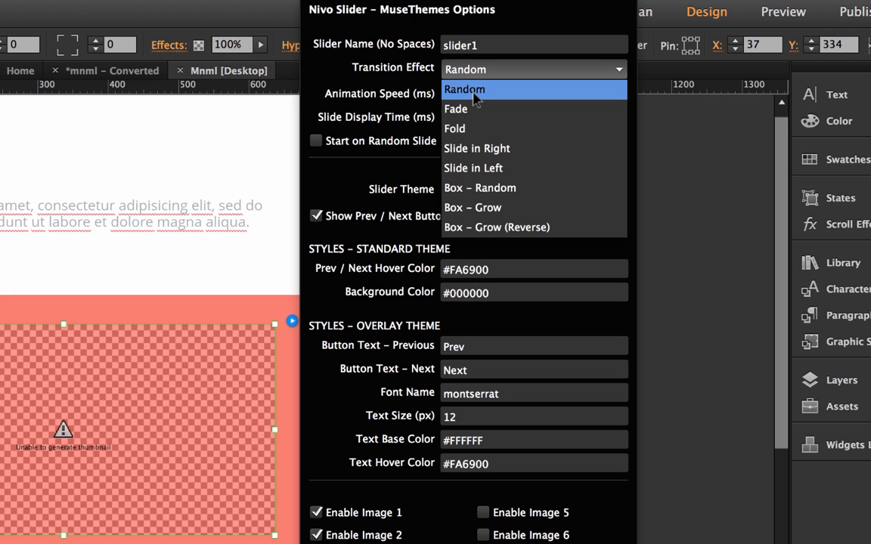
mouse_move(487, 98)
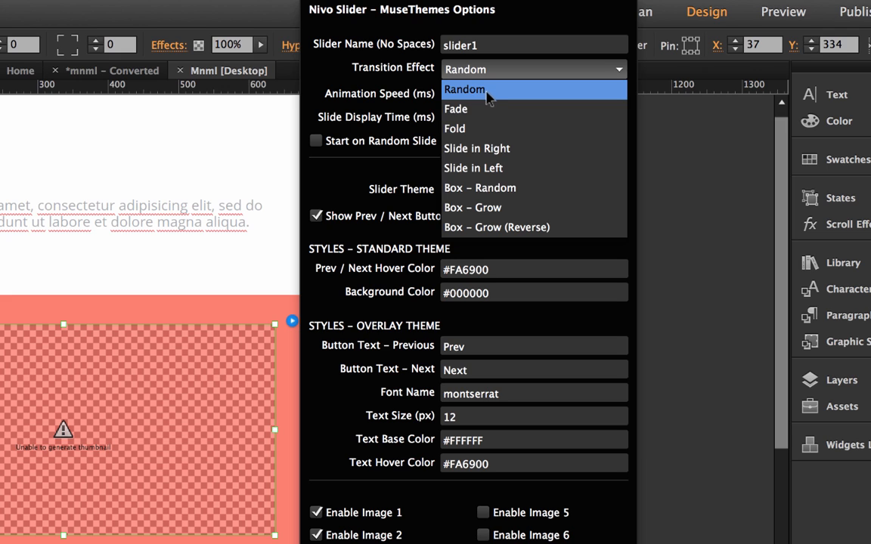
mouse_move(496, 168)
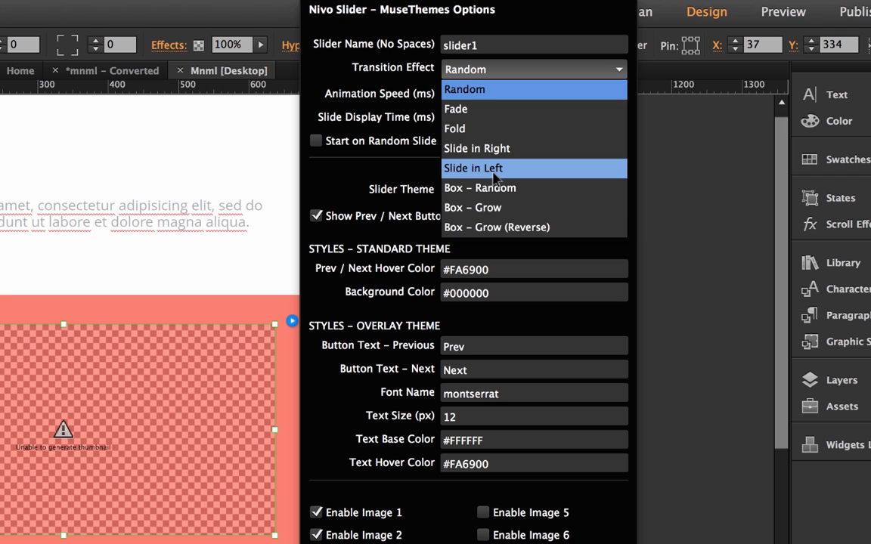
mouse_move(481, 209)
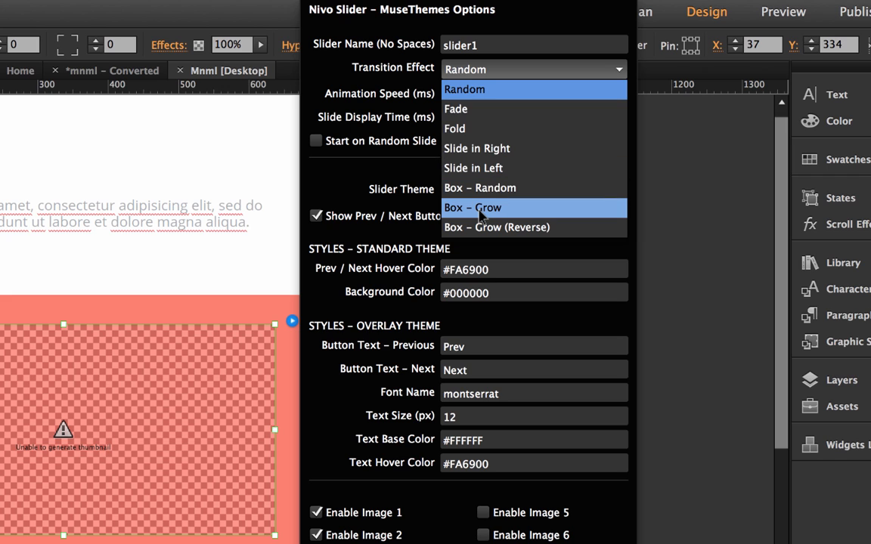
mouse_move(481, 188)
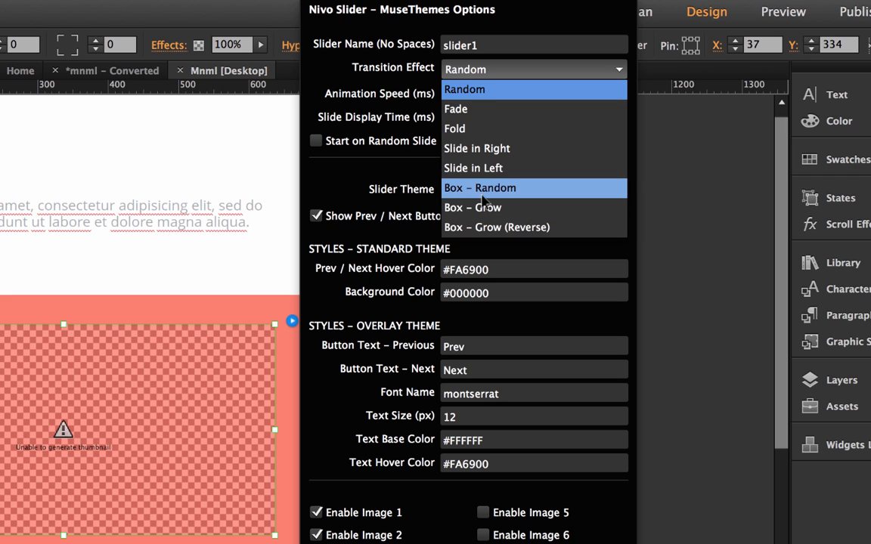
left_click(465, 89)
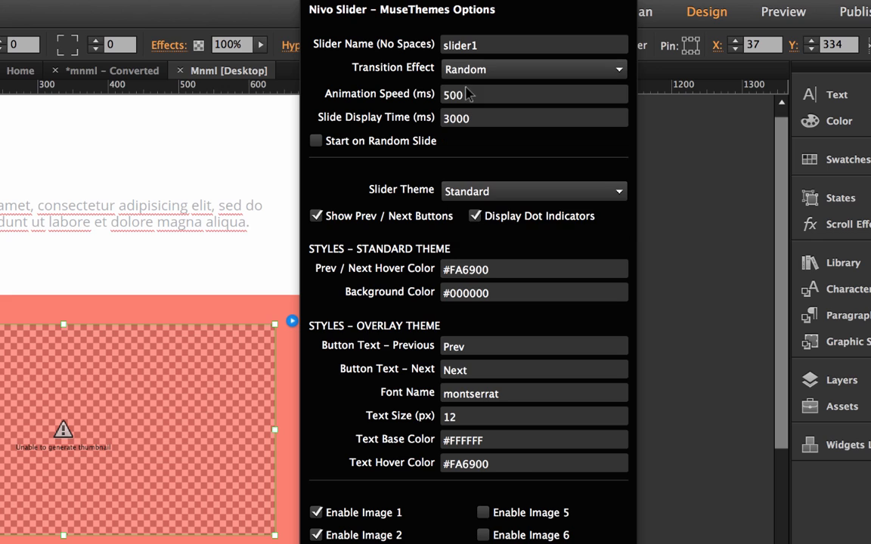
mouse_move(321, 106)
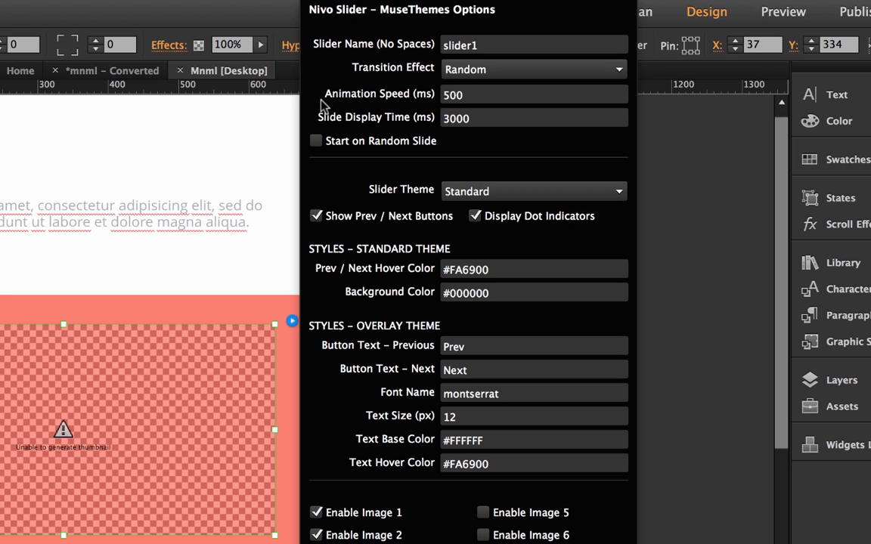
mouse_move(339, 122)
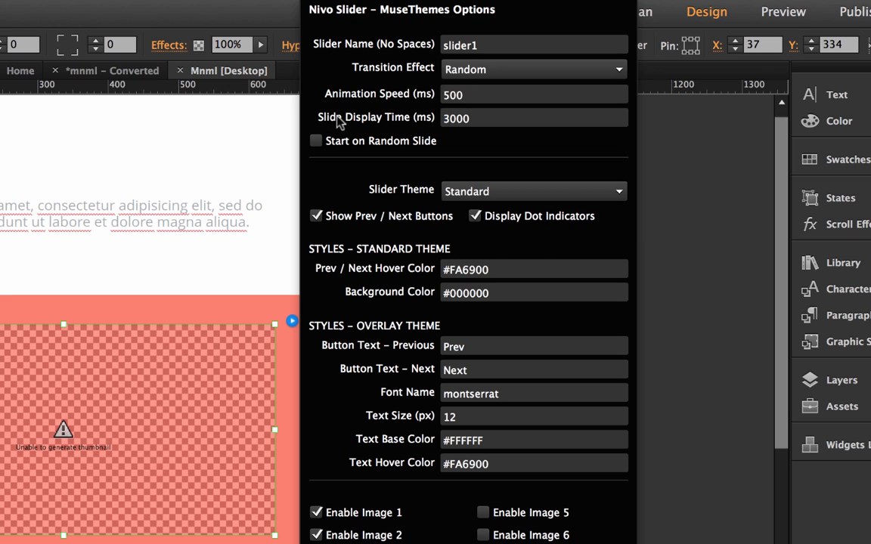
mouse_move(362, 100)
type("2000")
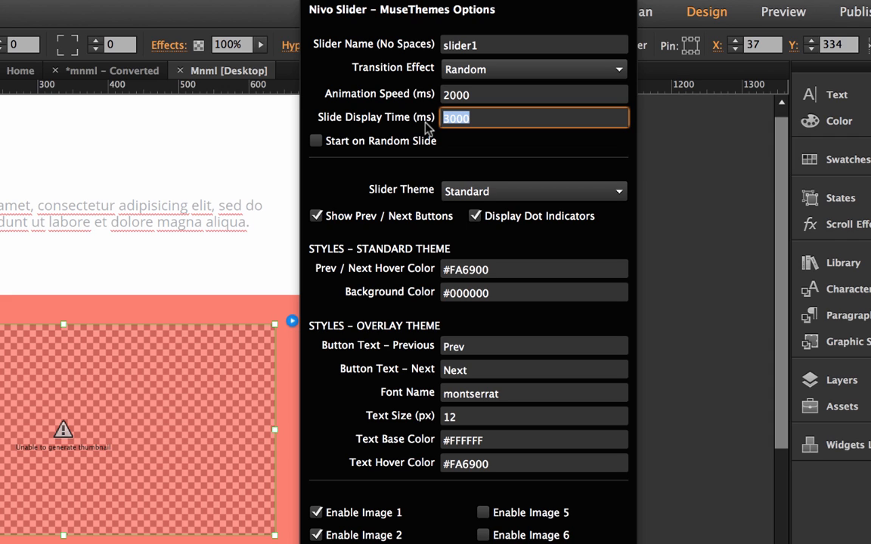
mouse_move(453, 146)
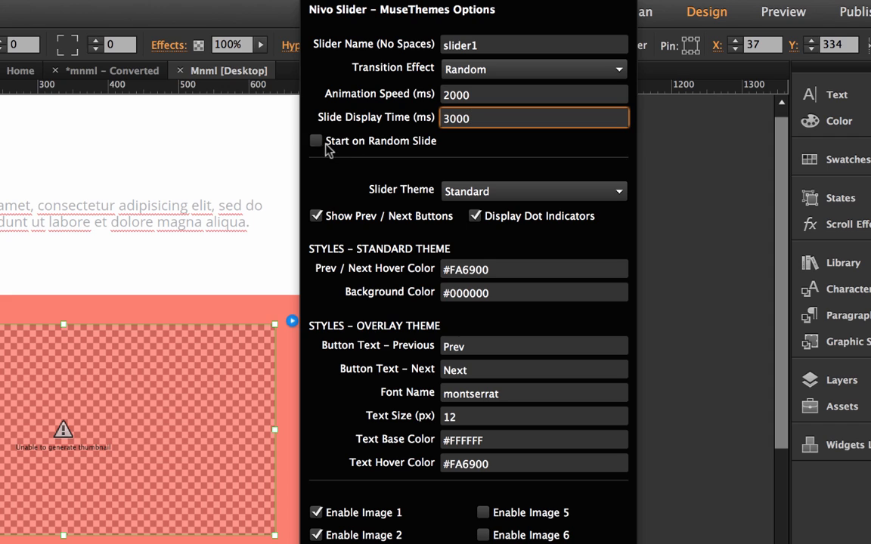
mouse_move(351, 138)
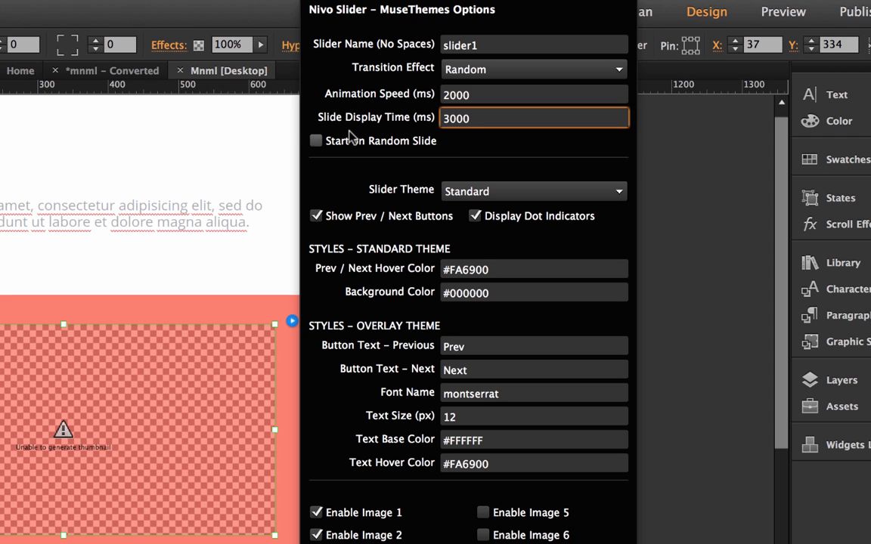
mouse_move(348, 148)
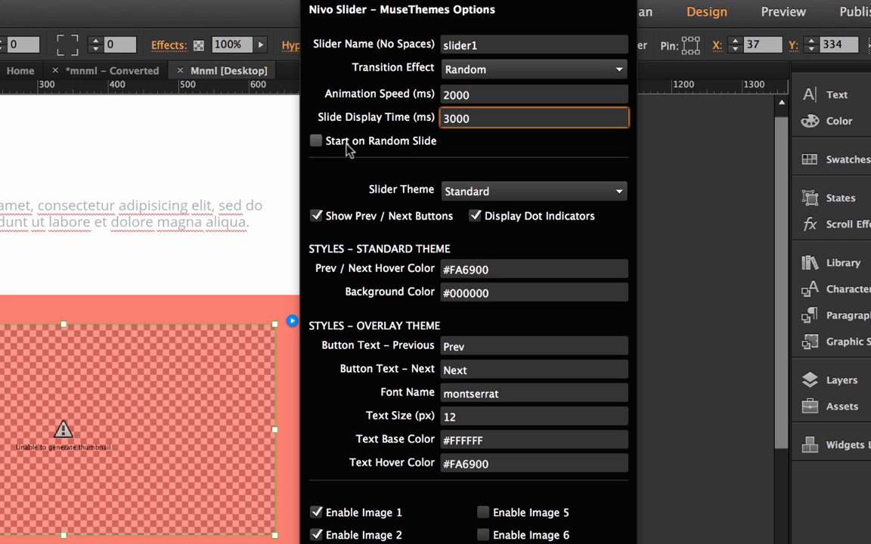
mouse_move(346, 151)
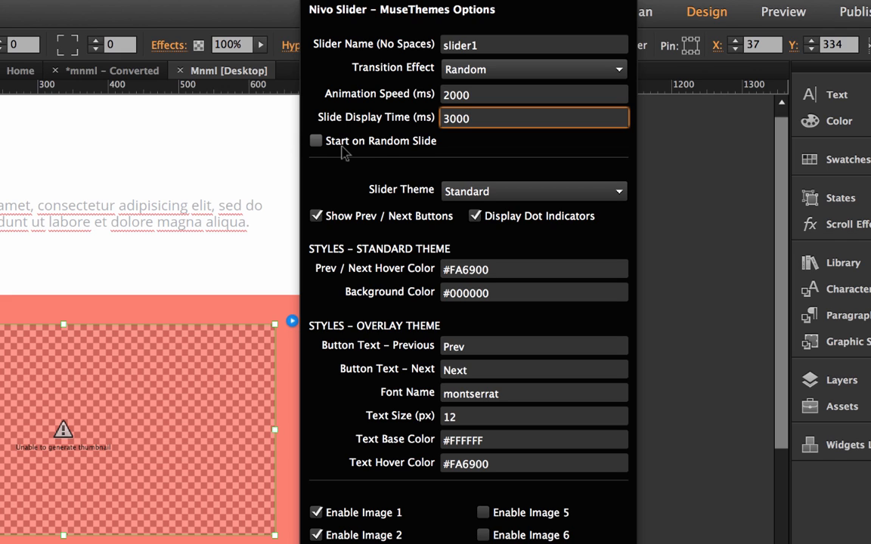
mouse_move(396, 181)
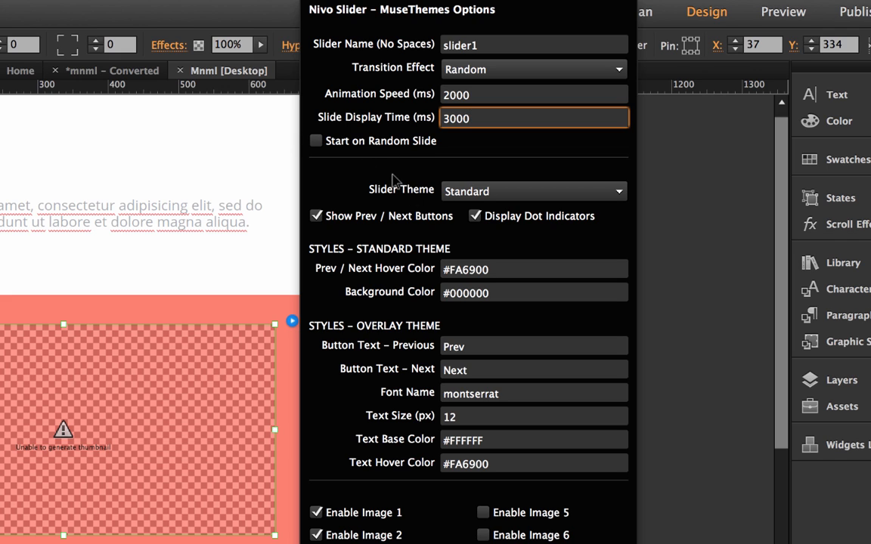
mouse_move(408, 472)
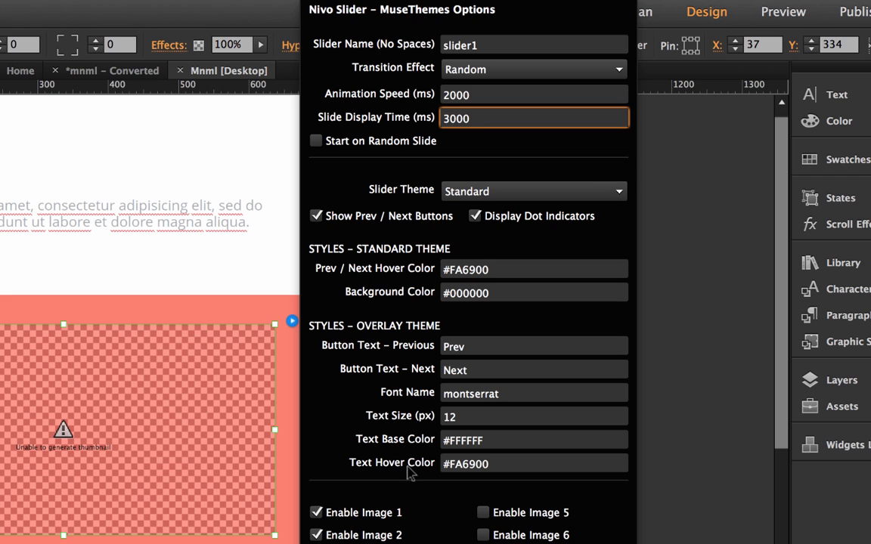
mouse_move(400, 197)
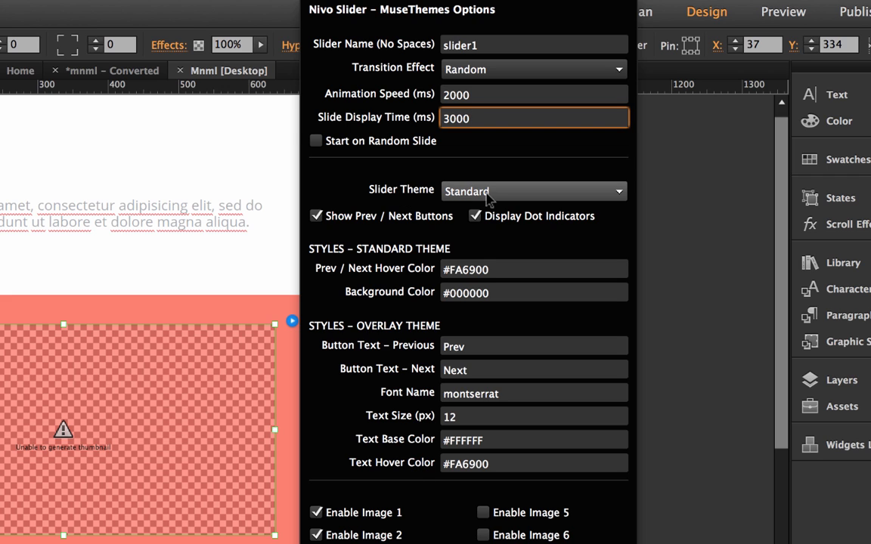
- Review the Slider Theme choices and keep the Standard theme
left_click(532, 191)
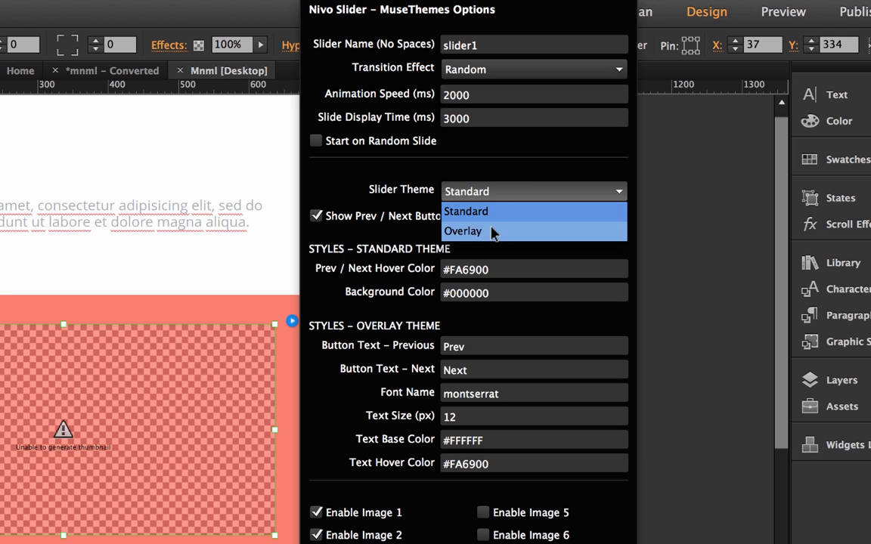
left_click(466, 212)
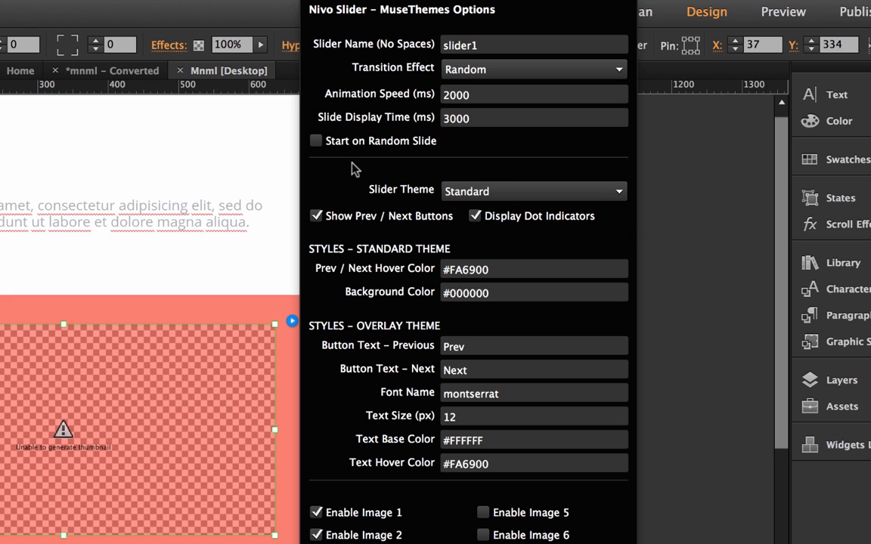
- Toggle Enable Image 4 off and back on, then enable a fifth slider image
scroll("down", 3)
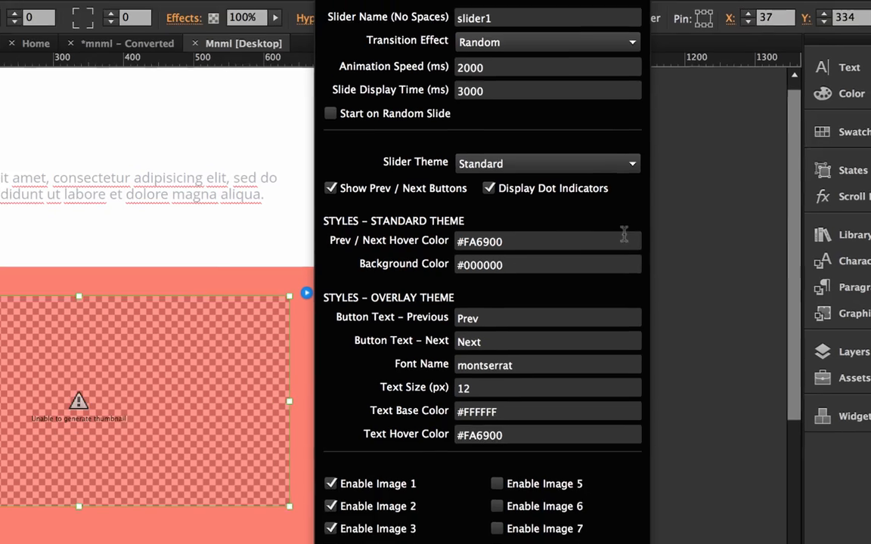
scroll("down", 3)
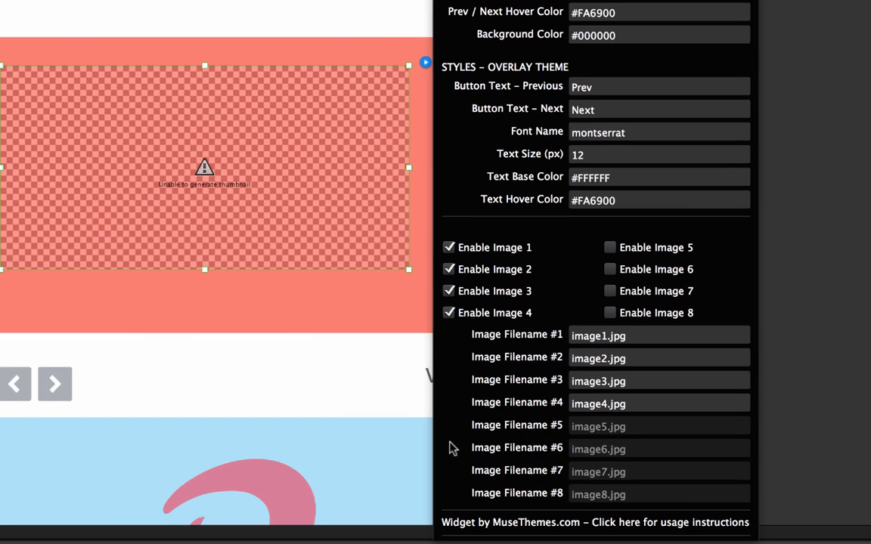
mouse_move(507, 221)
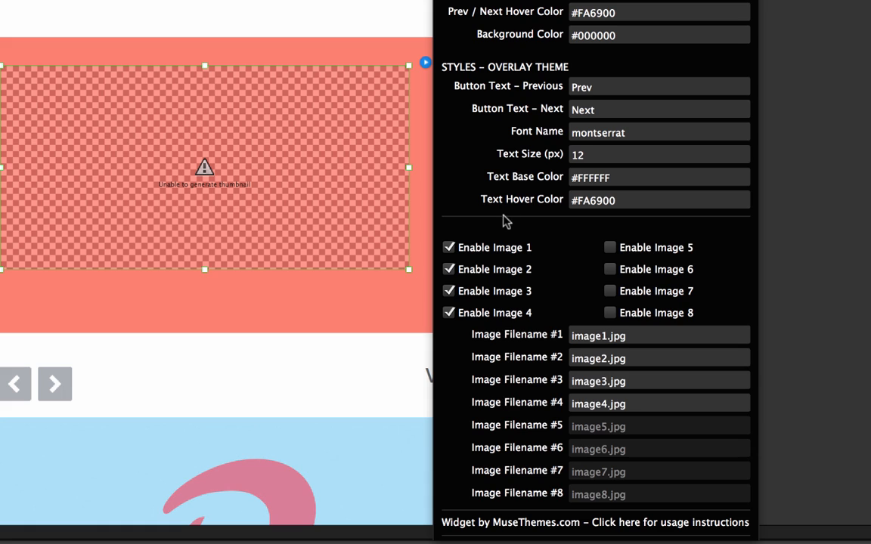
mouse_move(569, 257)
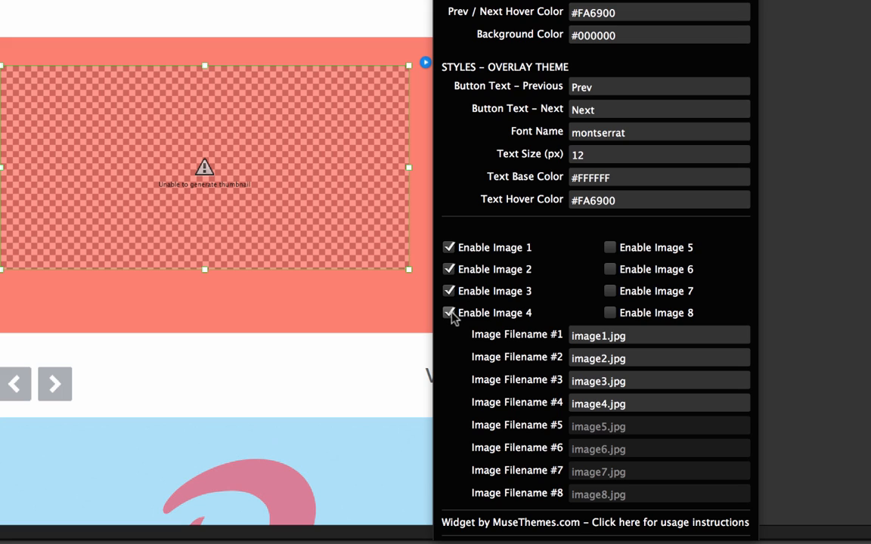
left_click(449, 311)
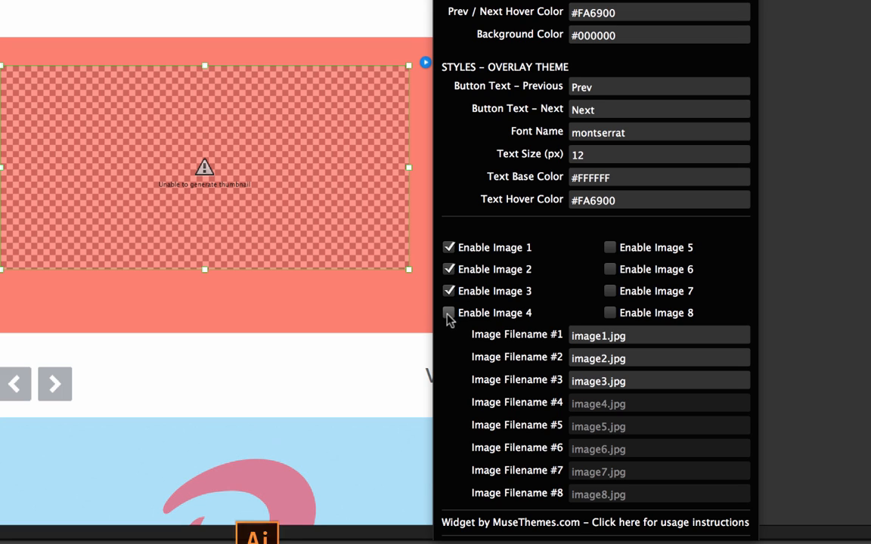
left_click(448, 311)
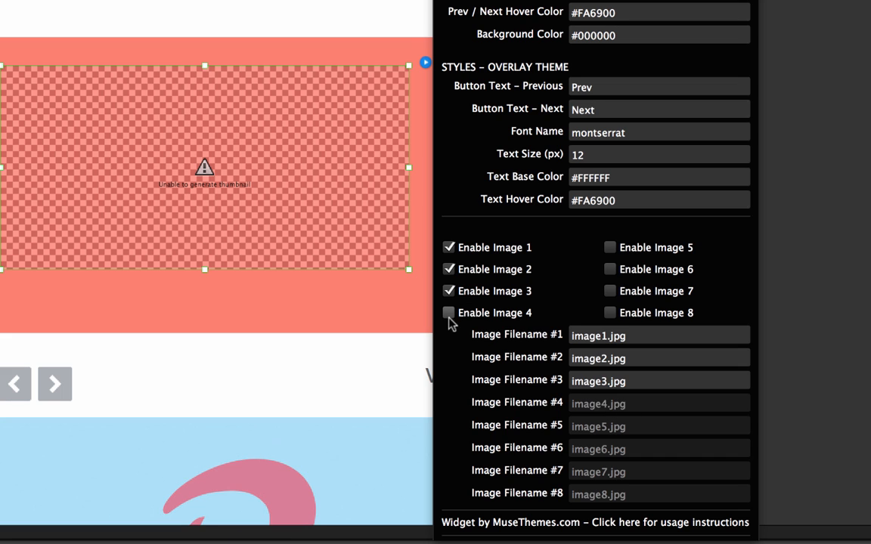
left_click(450, 312)
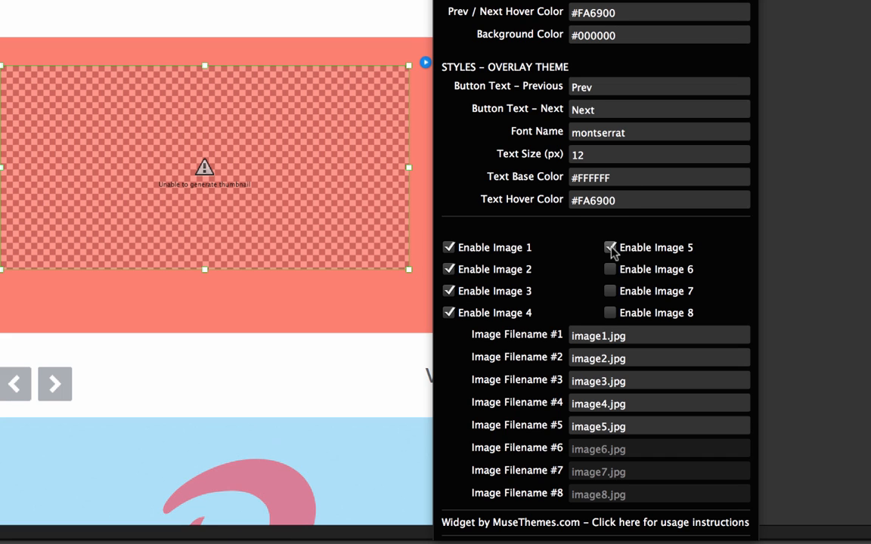
left_click(609, 248)
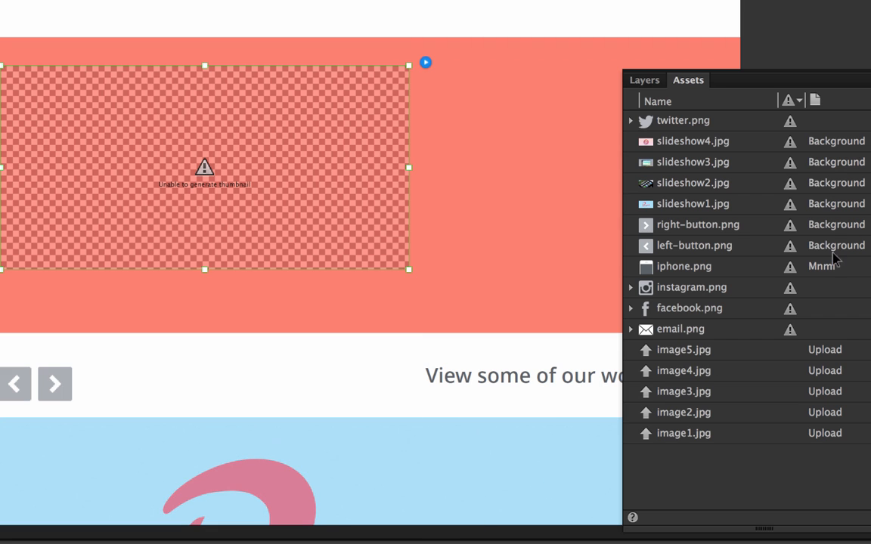
mouse_move(688, 432)
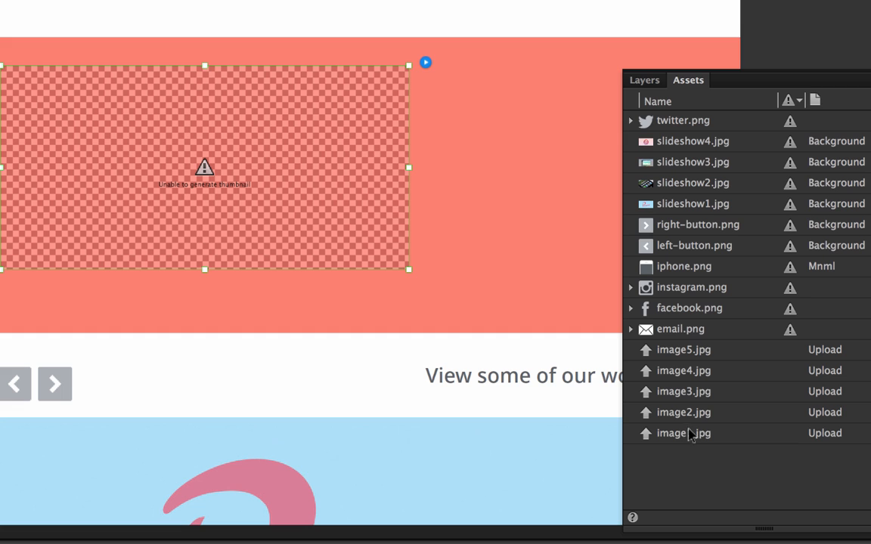
mouse_move(421, 82)
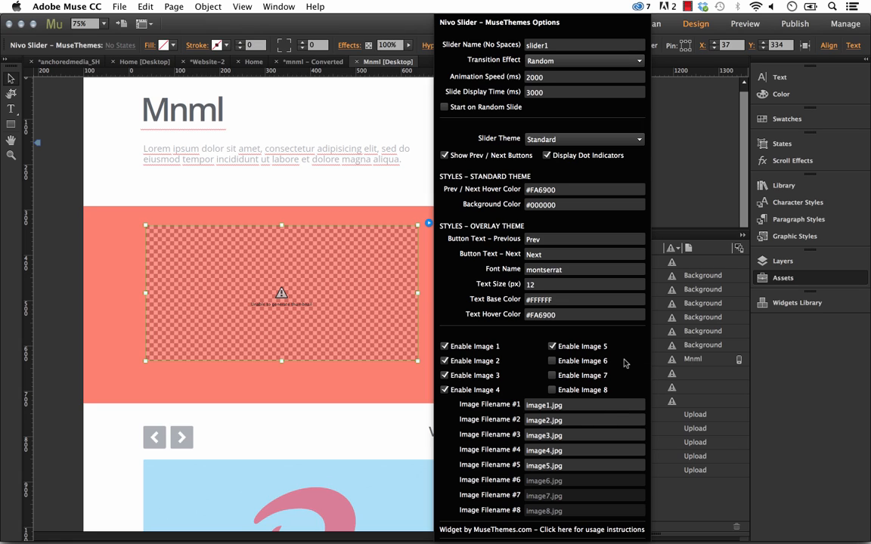
mouse_move(481, 144)
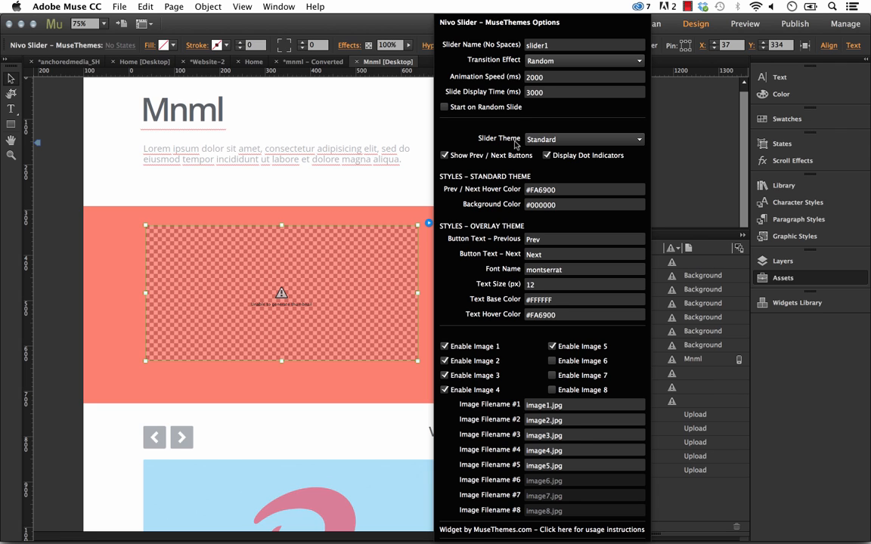
mouse_move(677, 125)
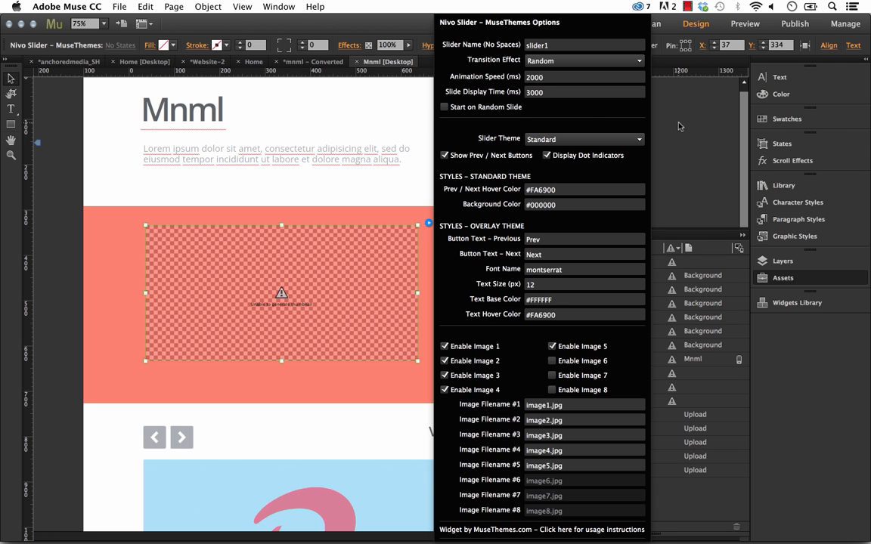
- Bring up the File menu for the preview command
left_click(118, 6)
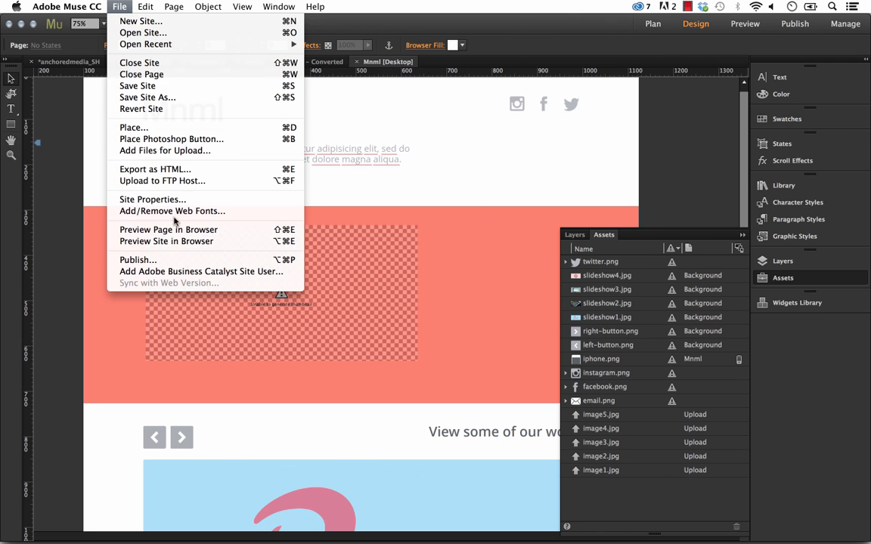
- Preview the Mnml page in Firefox and test the slider's dot indicators and back arrow
left_click(170, 230)
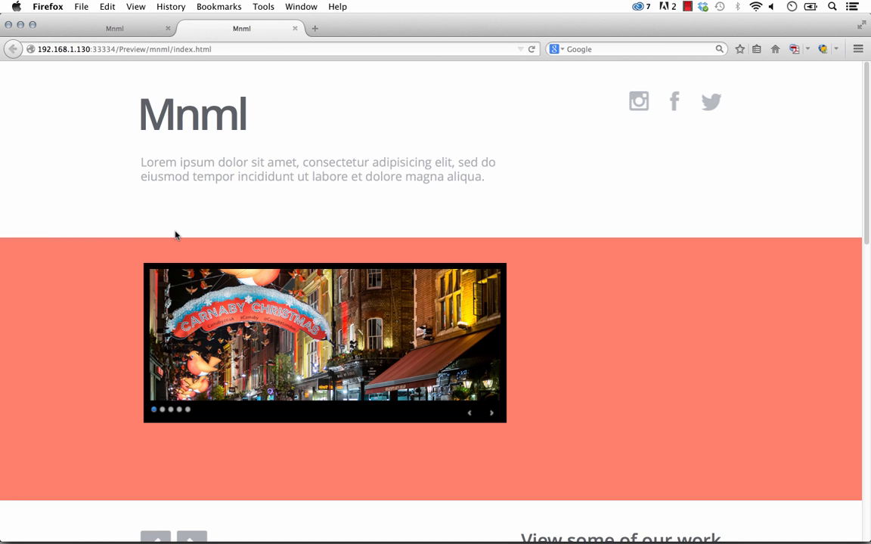
scroll("down", 3)
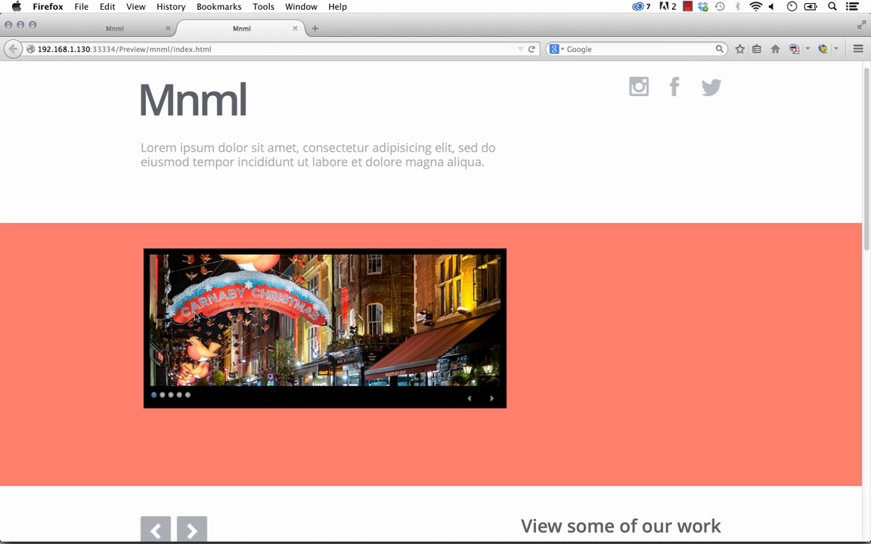
mouse_move(238, 400)
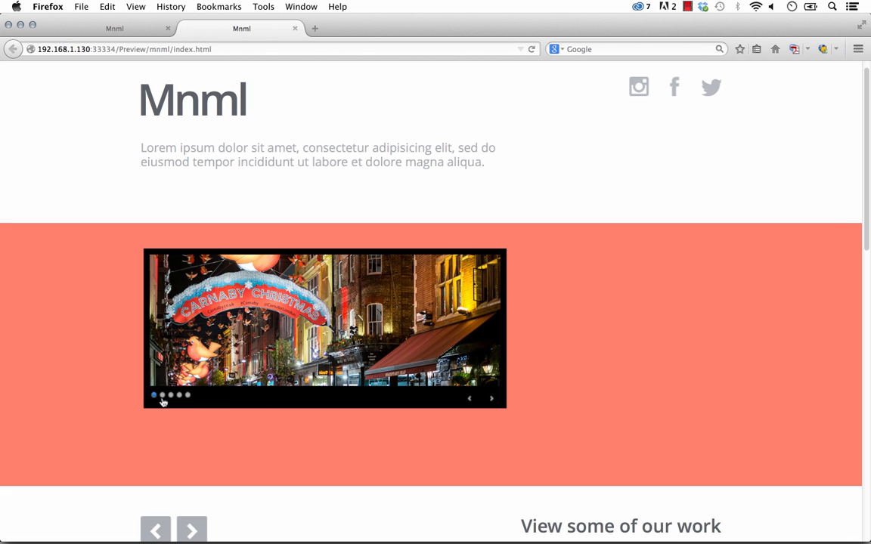
left_click(162, 395)
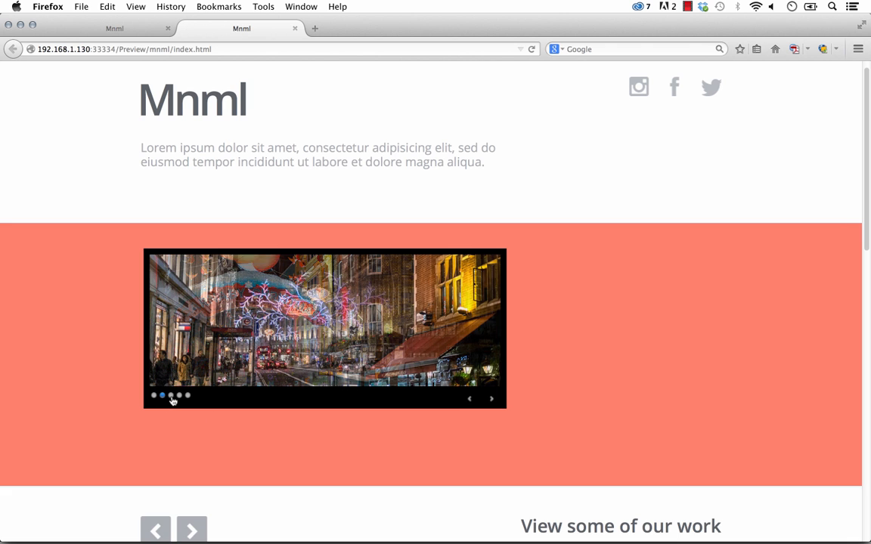
left_click(179, 397)
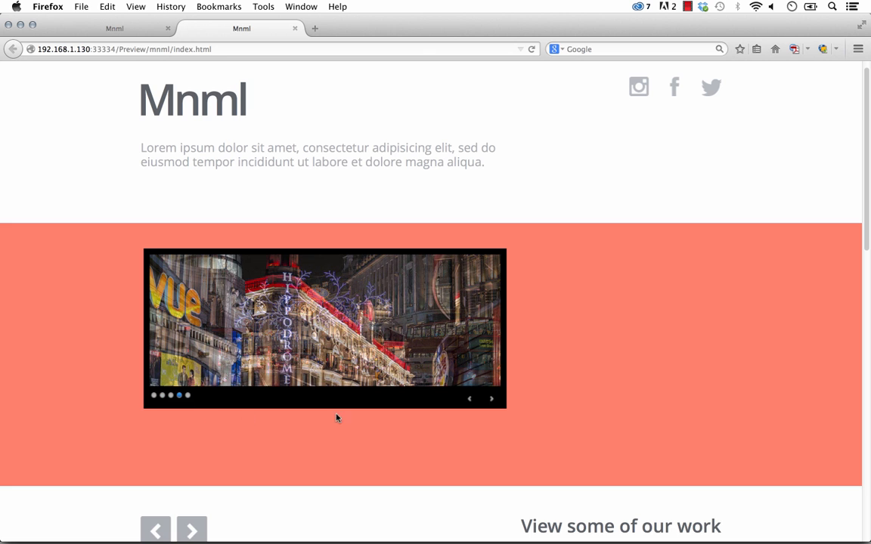
left_click(469, 399)
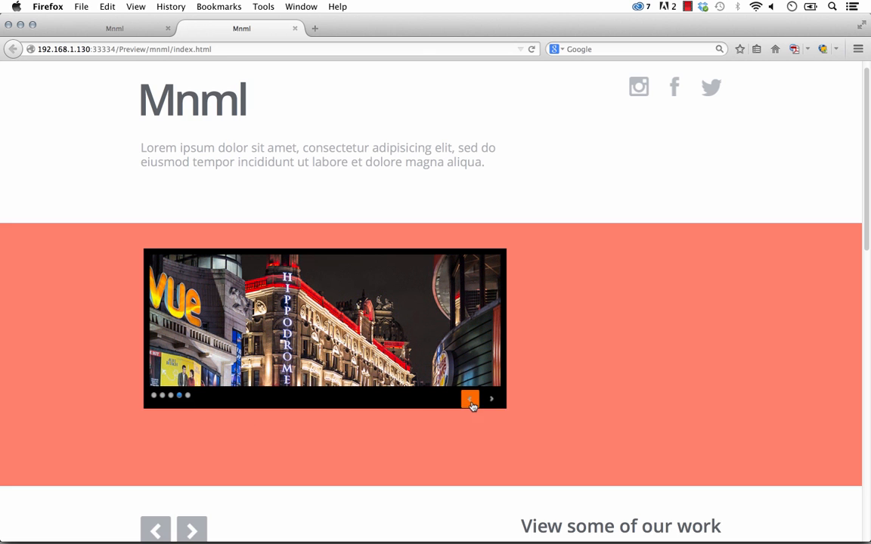
mouse_move(475, 415)
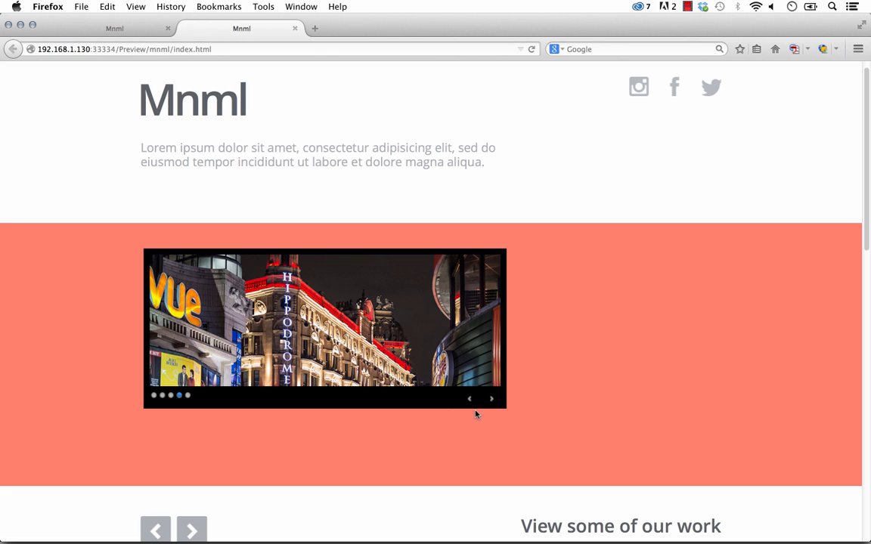
mouse_move(490, 399)
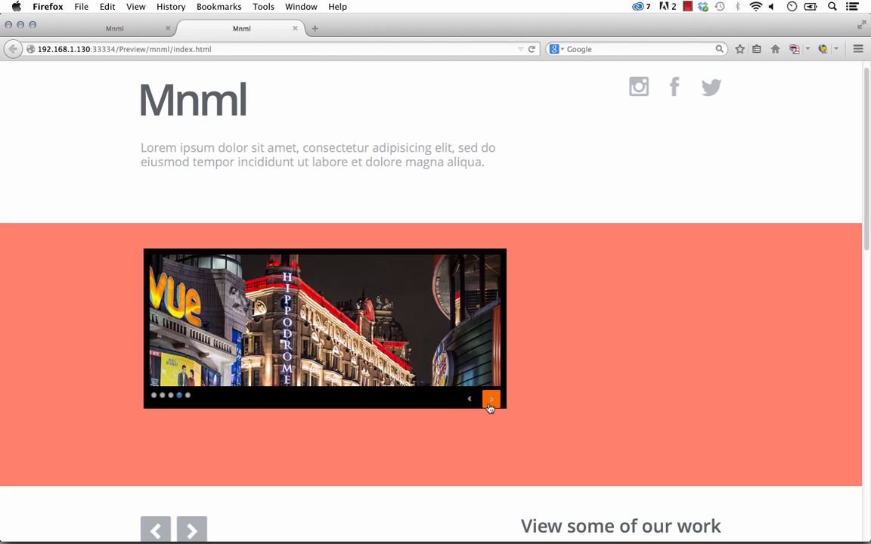
- Advance the slider through its photos with the next arrow, then return to Muse
left_click(490, 399)
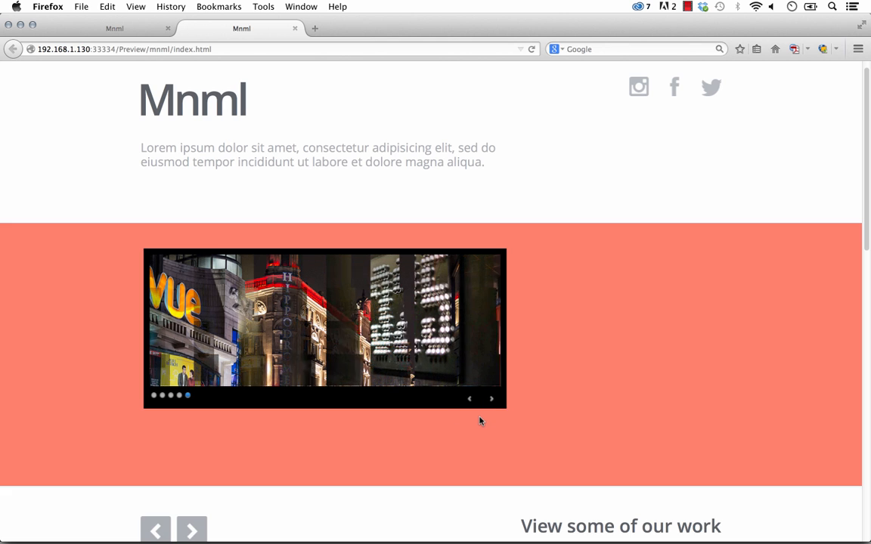
left_click(491, 399)
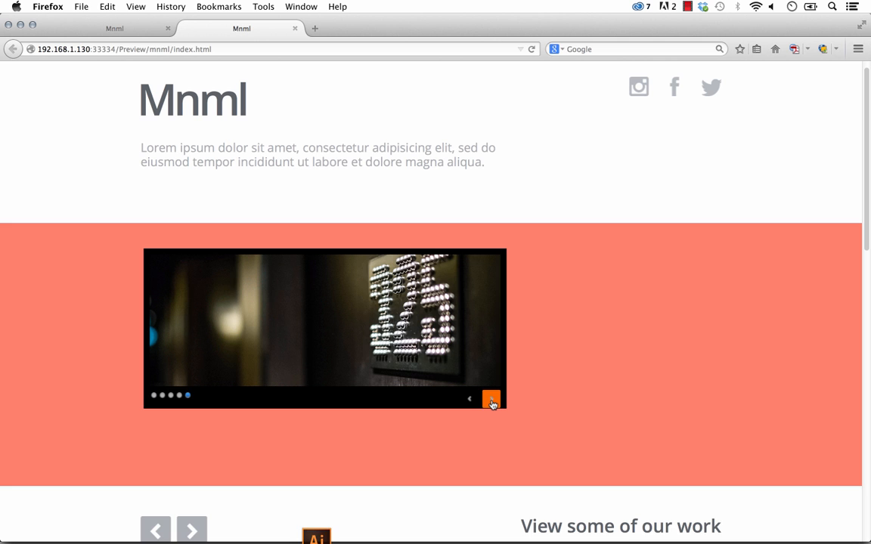
left_click(492, 399)
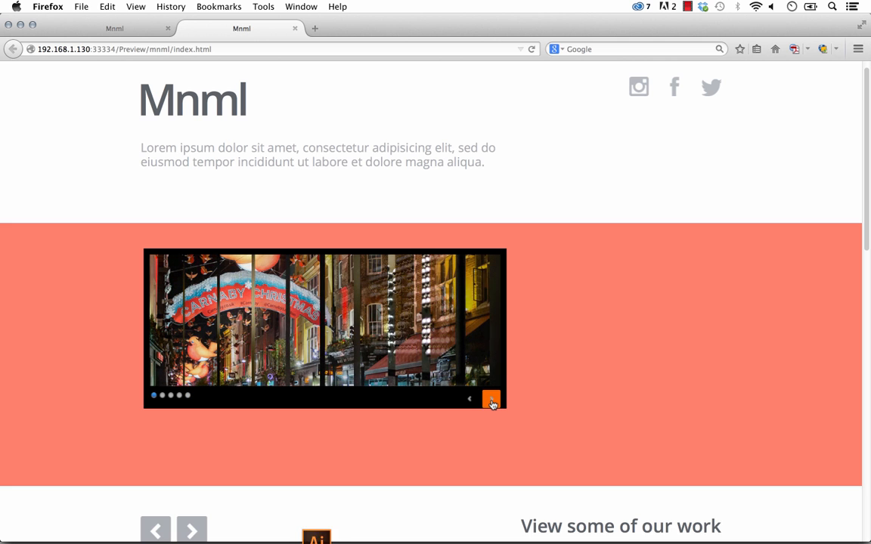
left_click(490, 399)
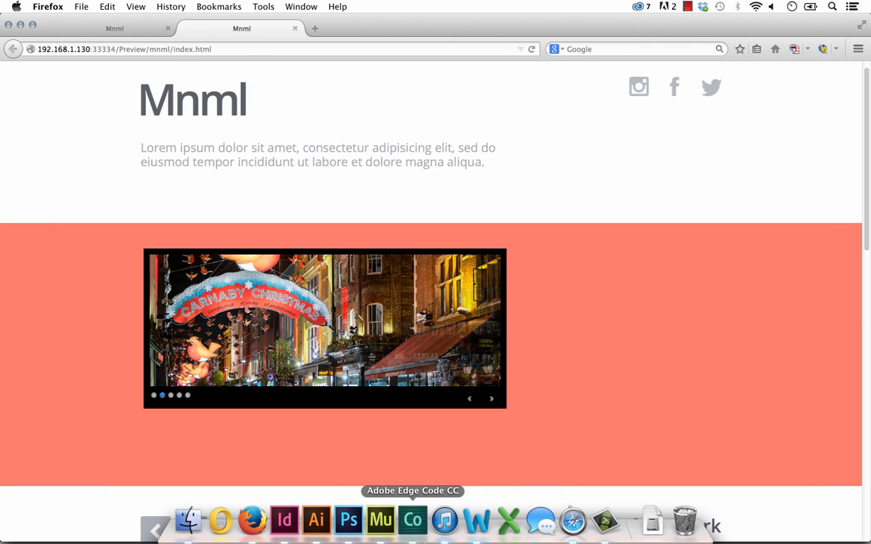
left_click(381, 521)
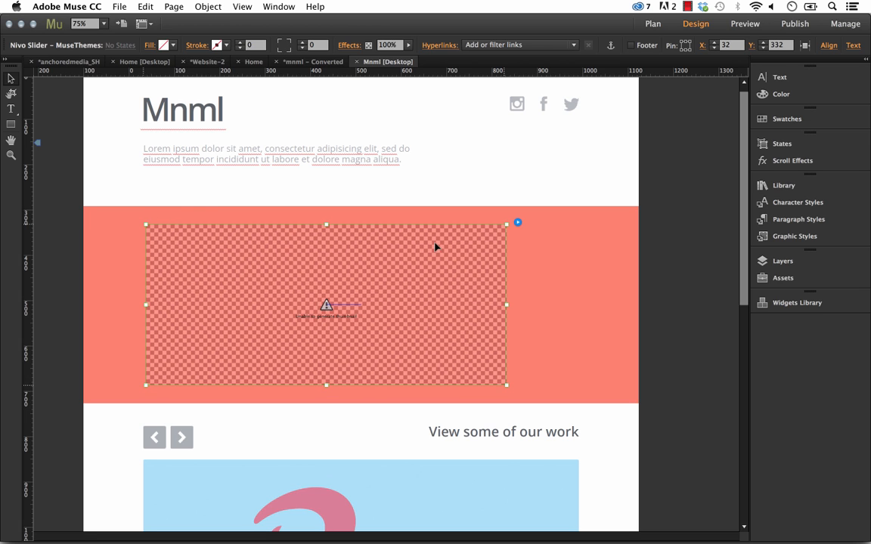
mouse_move(512, 325)
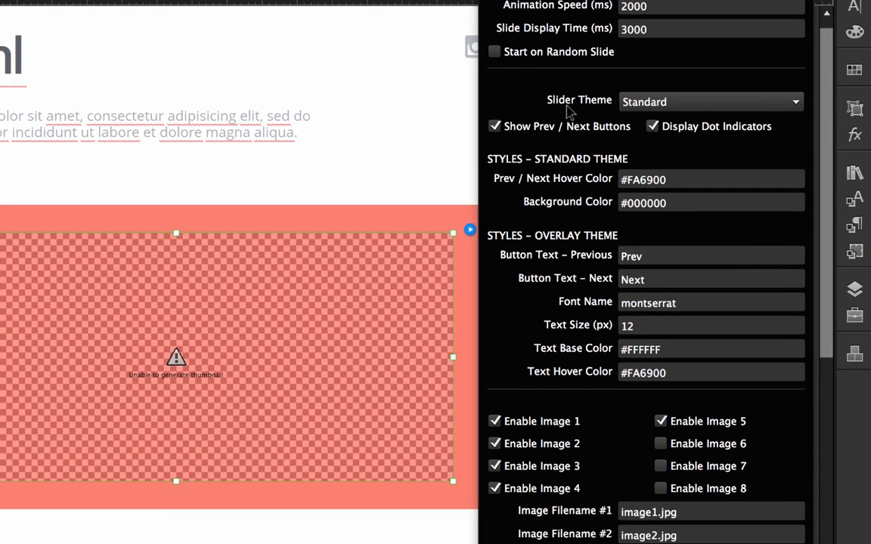
mouse_move(799, 136)
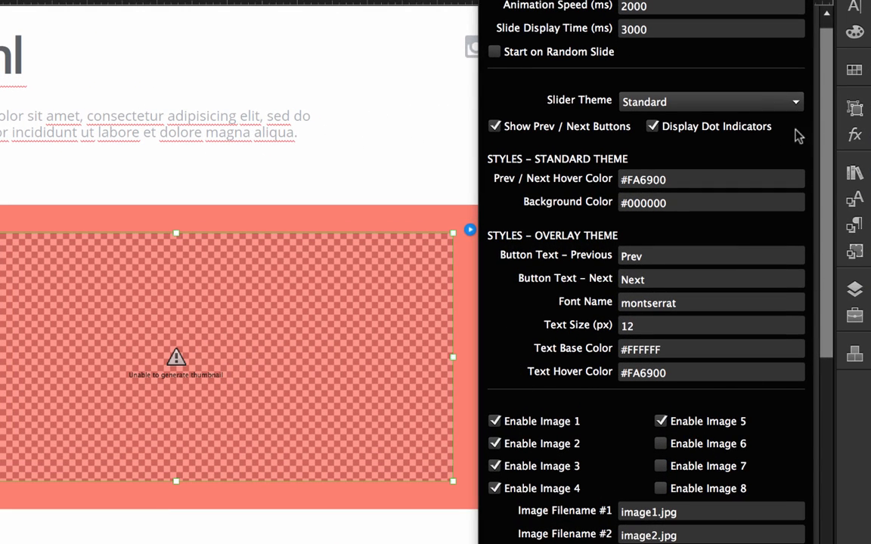
mouse_move(506, 133)
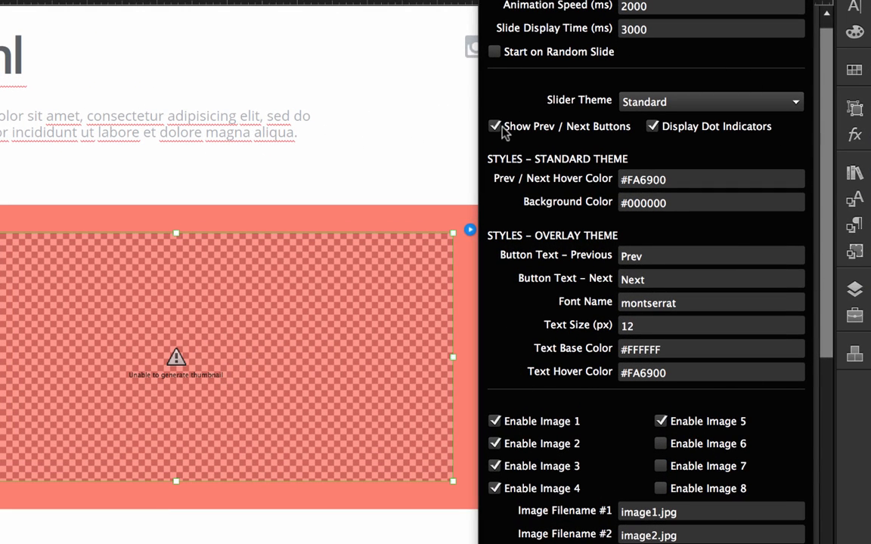
- Switch the Nivo Slider theme from Standard to Overlay
left_click(495, 127)
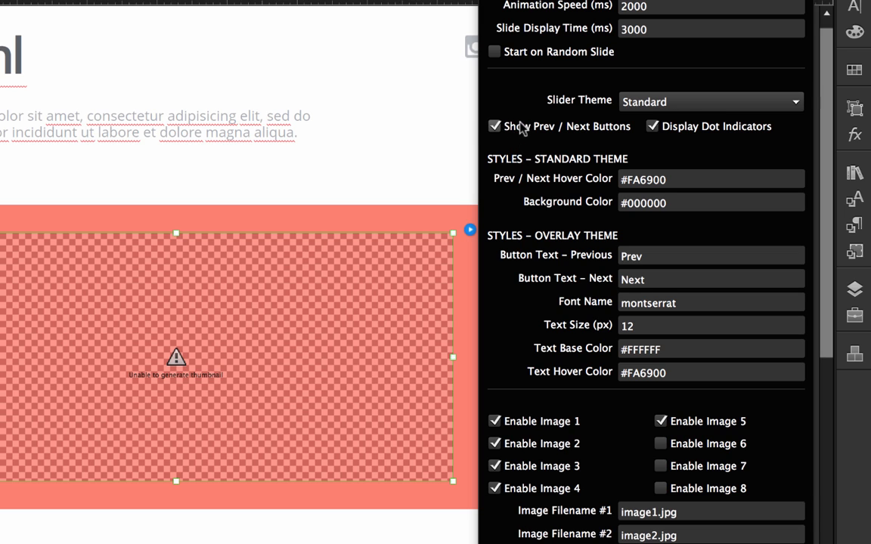
left_click(710, 101)
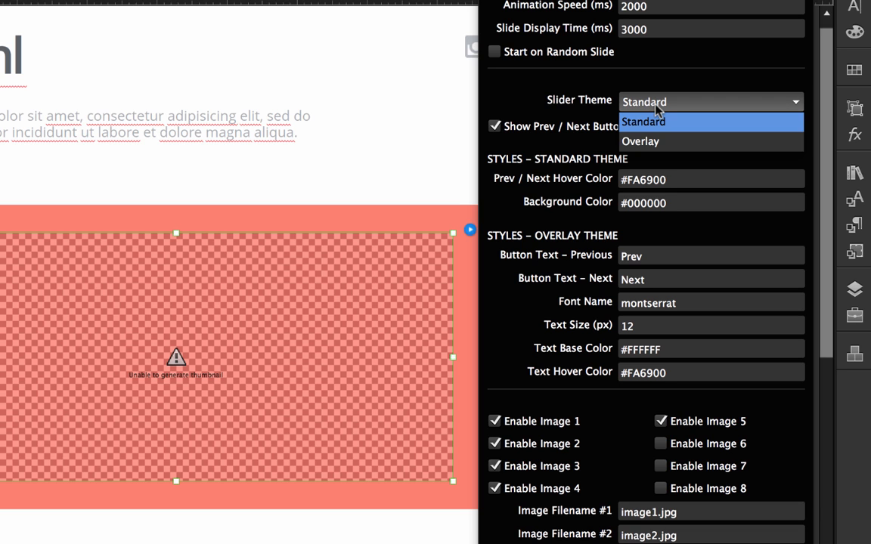
left_click(641, 142)
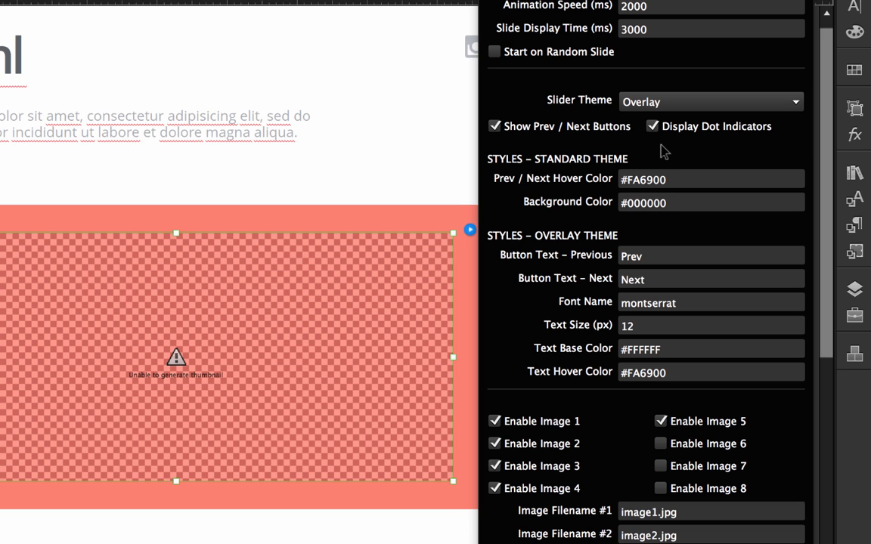
mouse_move(622, 109)
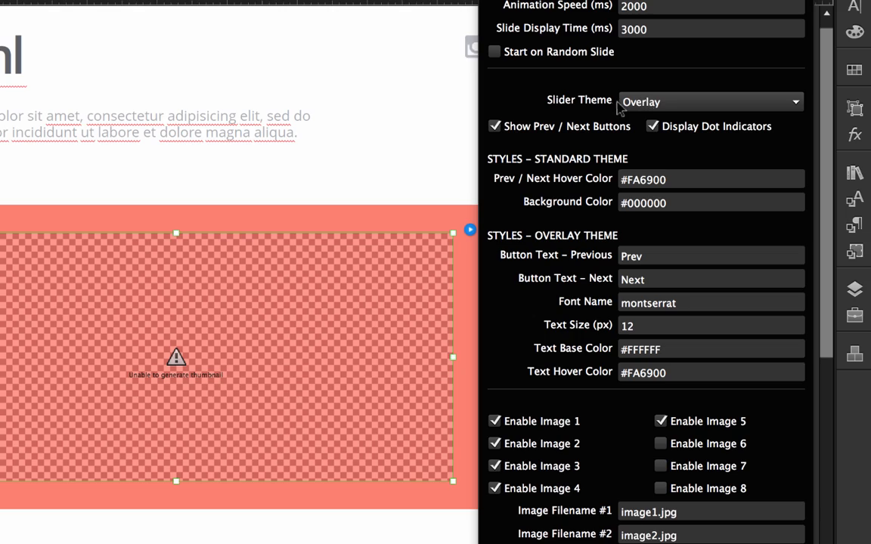
left_click(118, 6)
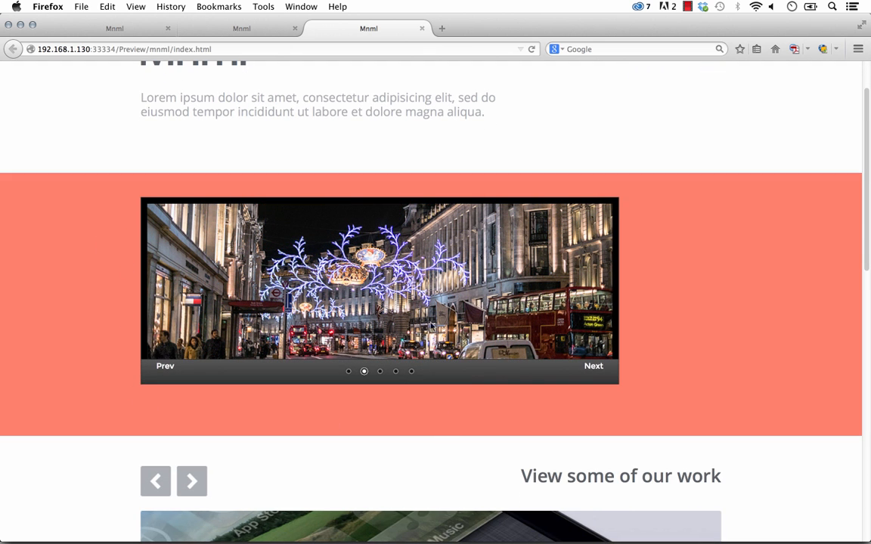
mouse_move(451, 444)
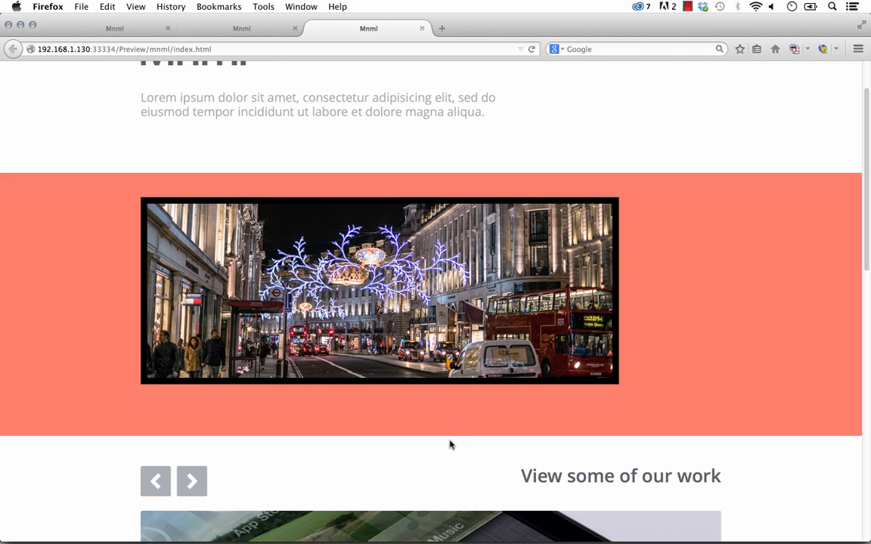
mouse_move(420, 466)
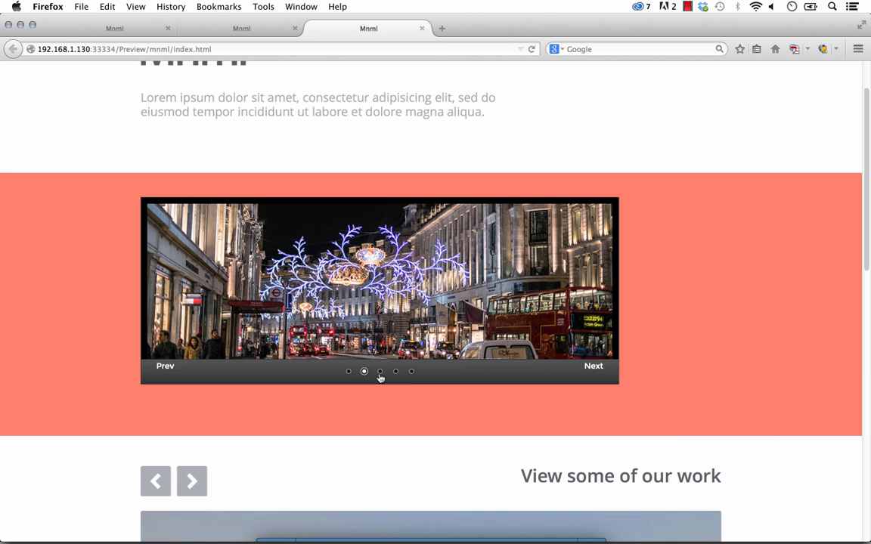
- Test the Overlay slider's dot indicators in Firefox, jumping to the third and last slides, then return to Muse
left_click(380, 372)
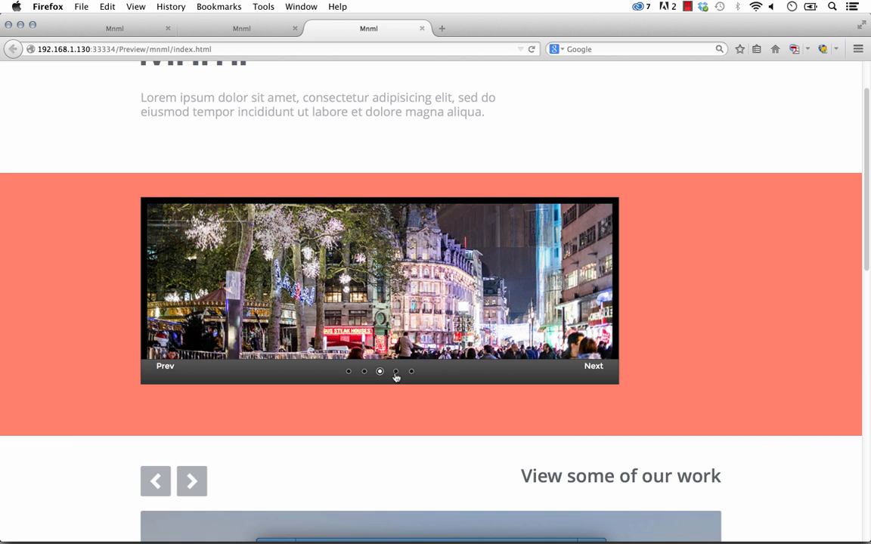
left_click(411, 373)
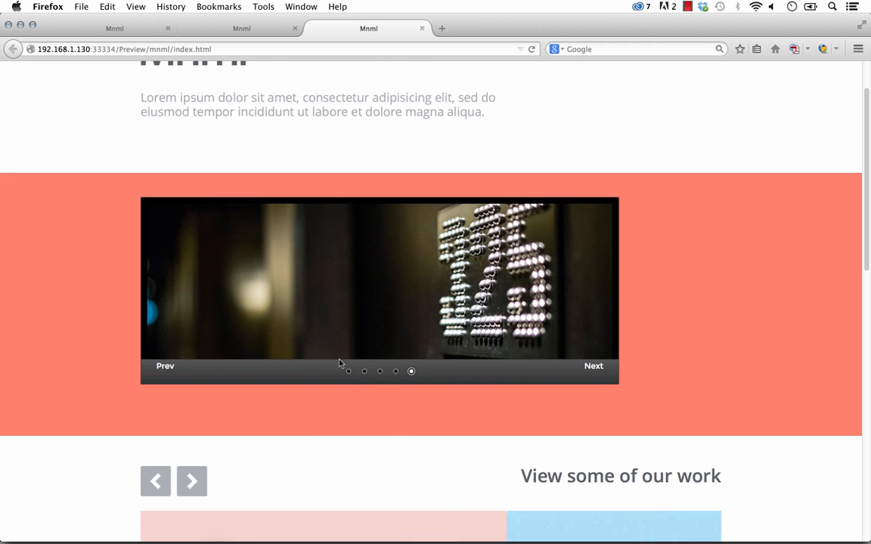
left_click(381, 520)
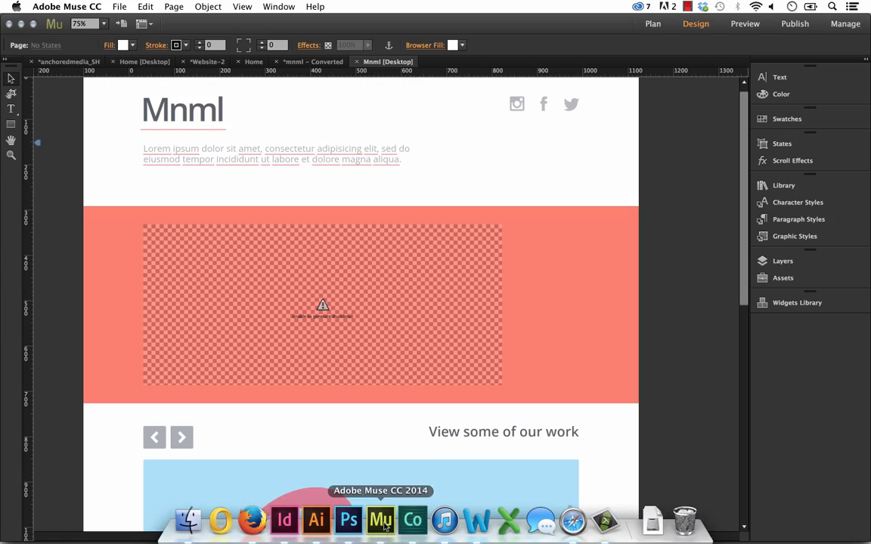
- Set the Nivo Slider's standard-theme background colour to #FFFFFF and close its options
double_click(321, 305)
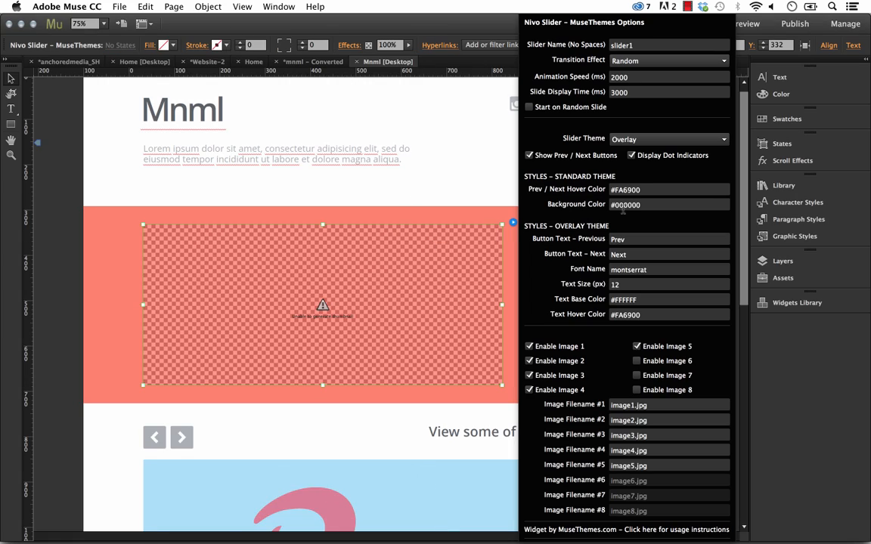
left_click(669, 139)
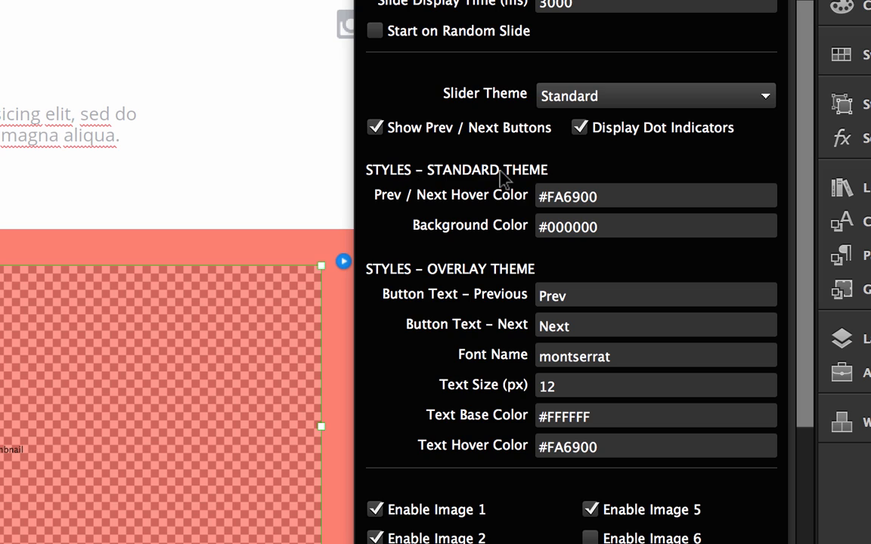
mouse_move(548, 175)
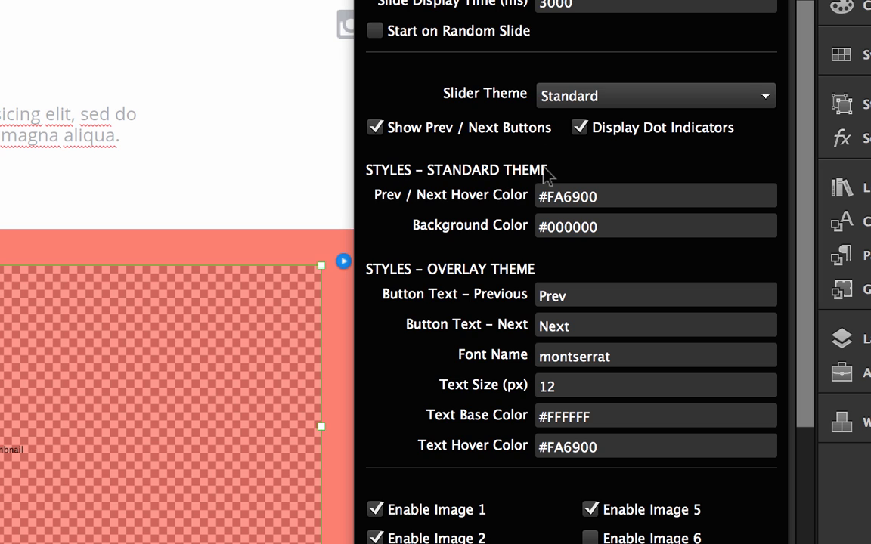
mouse_move(405, 197)
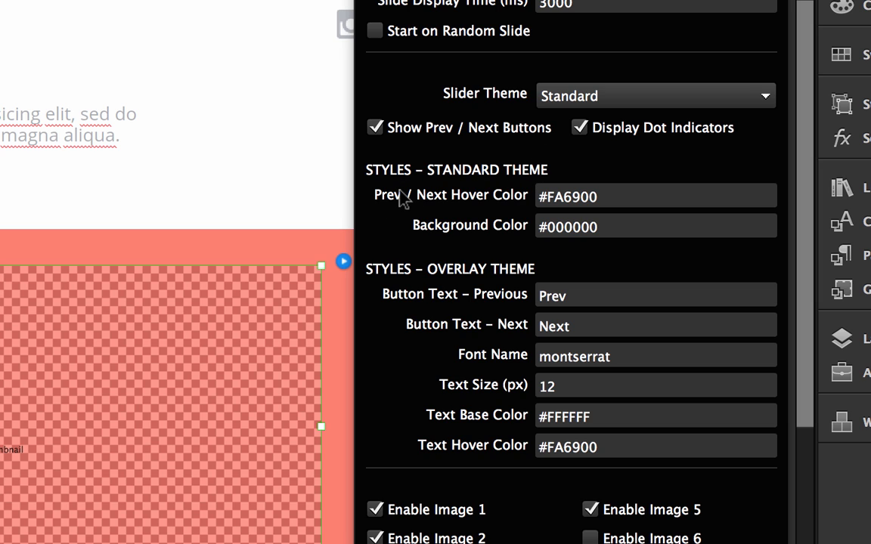
mouse_move(390, 204)
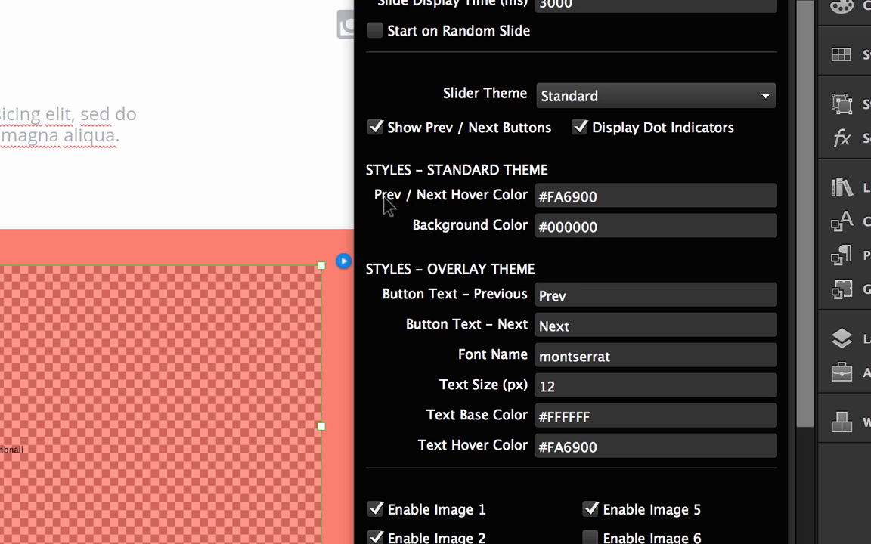
mouse_move(513, 206)
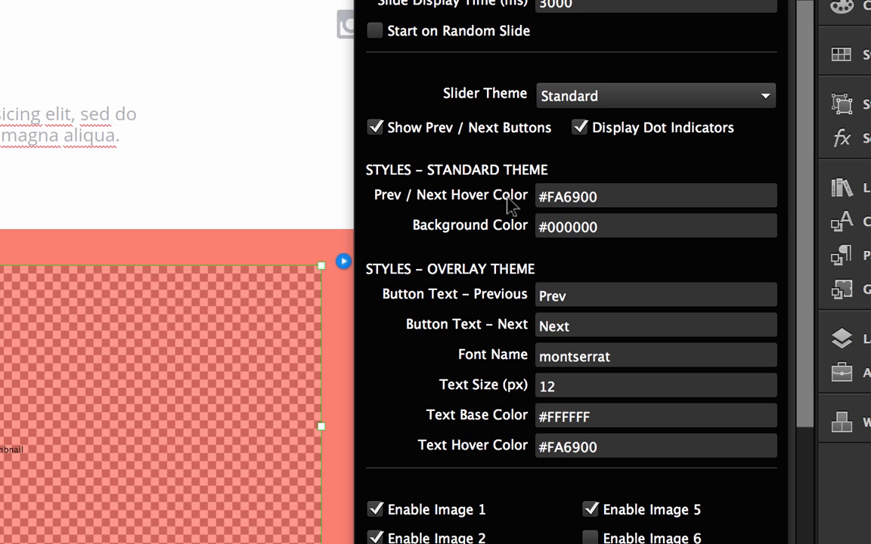
mouse_move(508, 240)
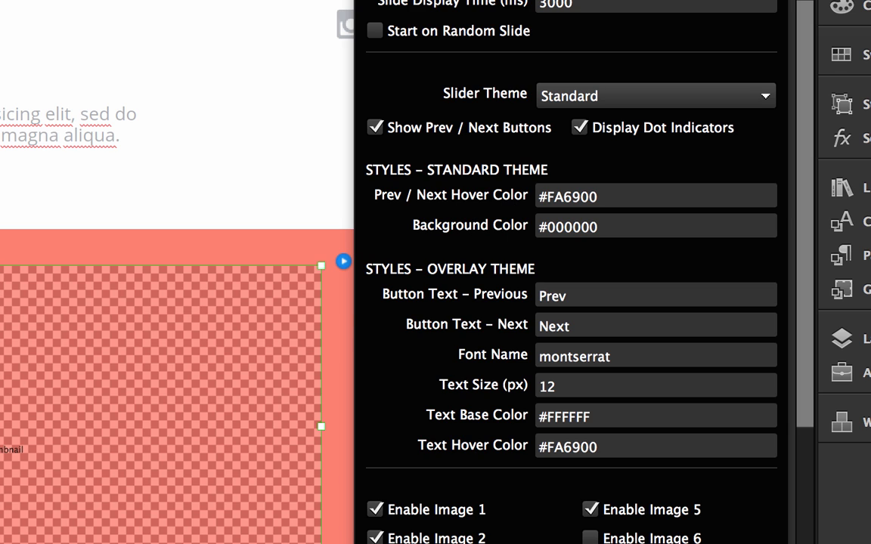
left_click(655, 225)
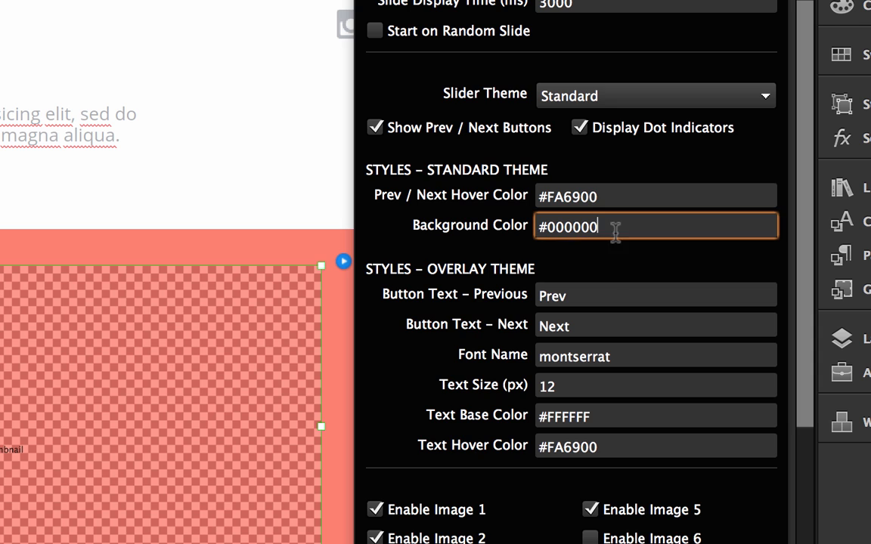
type("#FF")
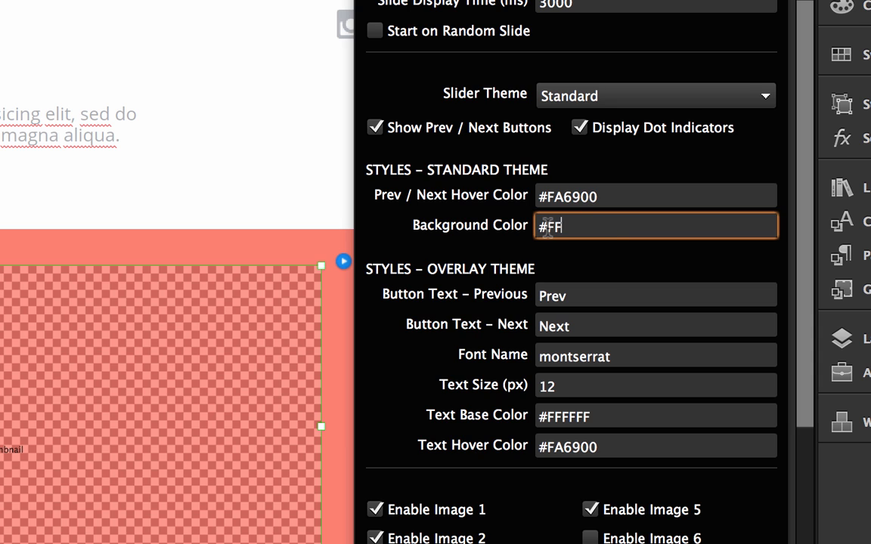
type("FFFF")
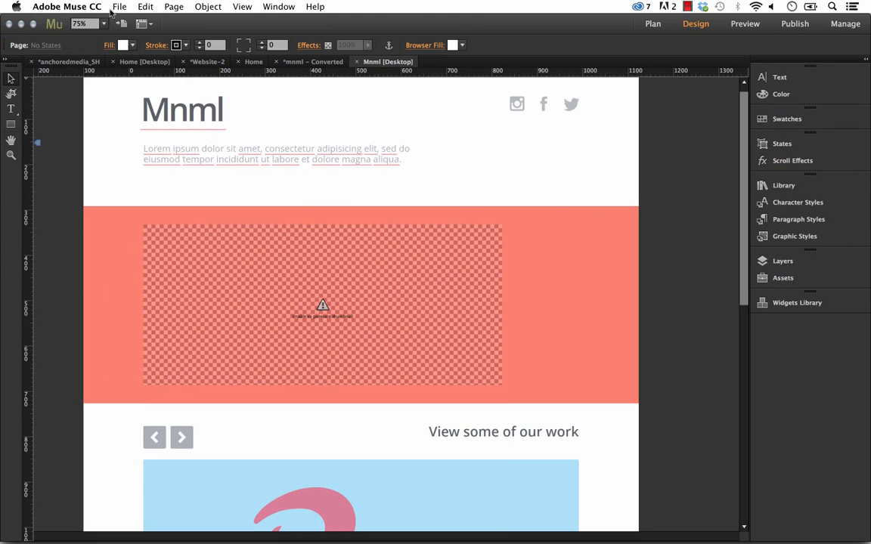
- Preview Mnml in Firefox, advance the white-bordered slider with its next arrow, and return to Muse
left_click(744, 24)
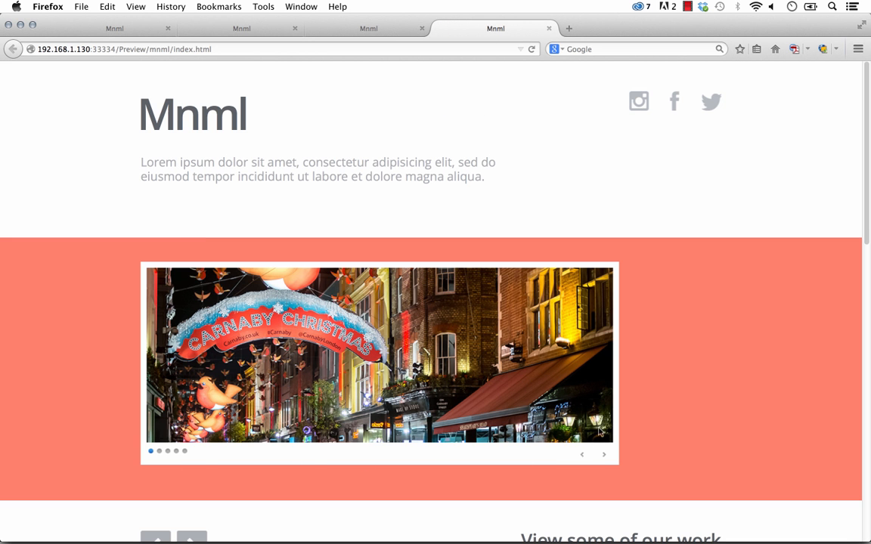
mouse_move(582, 454)
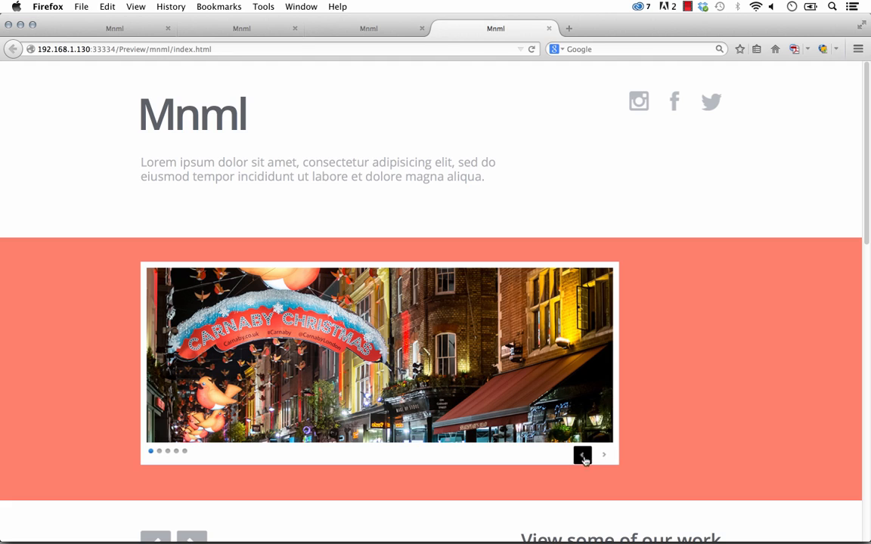
left_click(603, 453)
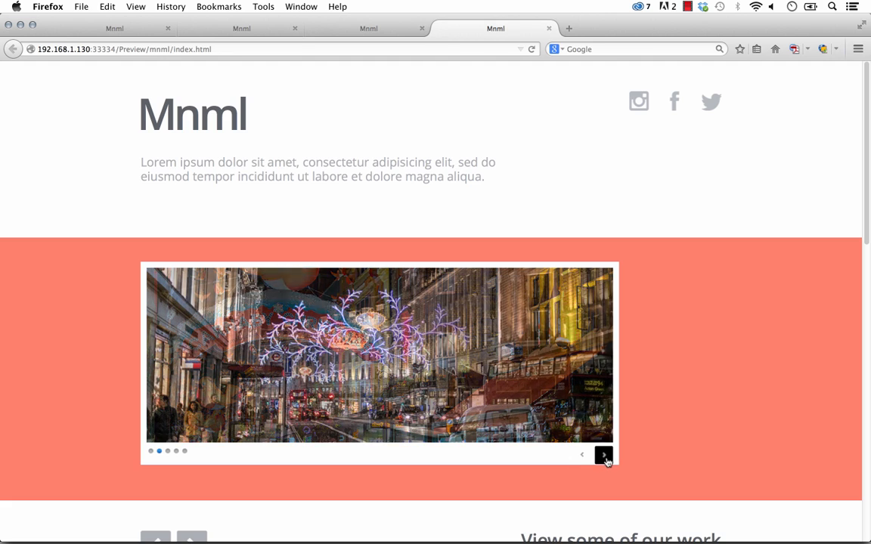
left_click(604, 454)
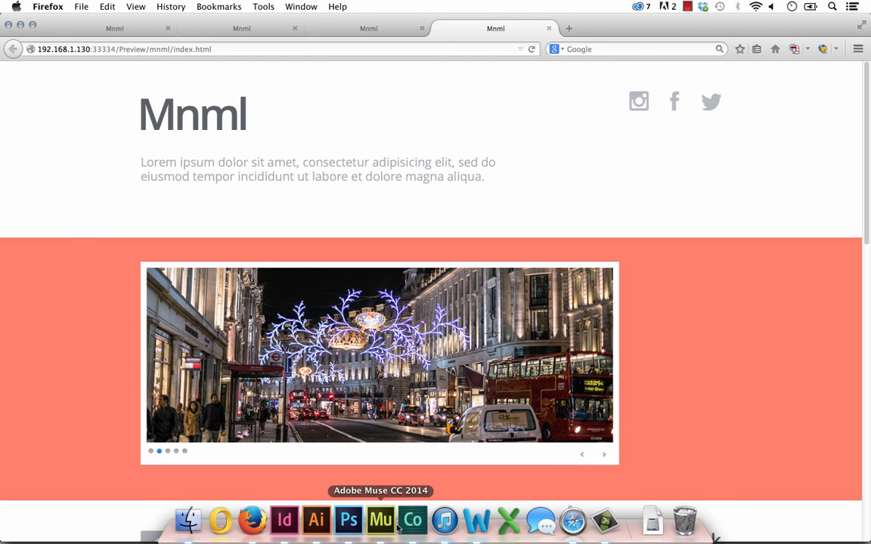
left_click(381, 520)
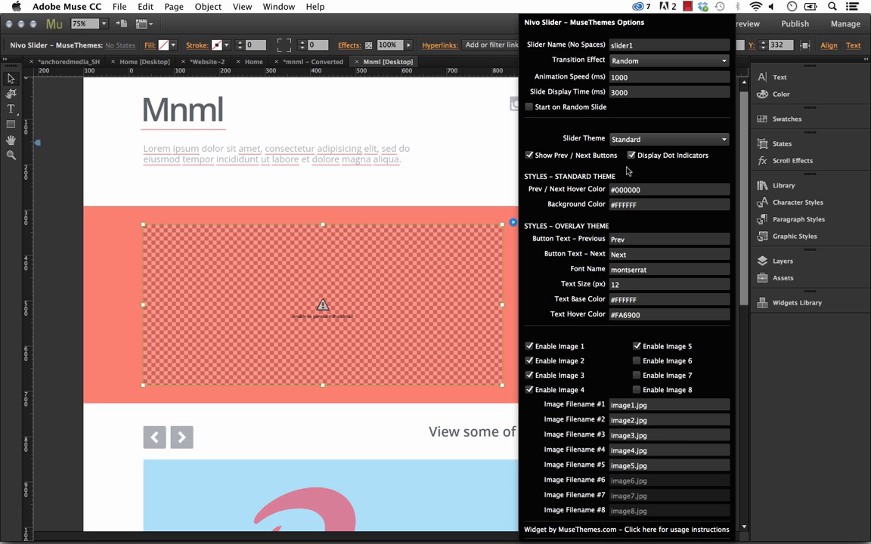
- Switch the slider to the Overlay theme and start editing its button text
left_click(669, 139)
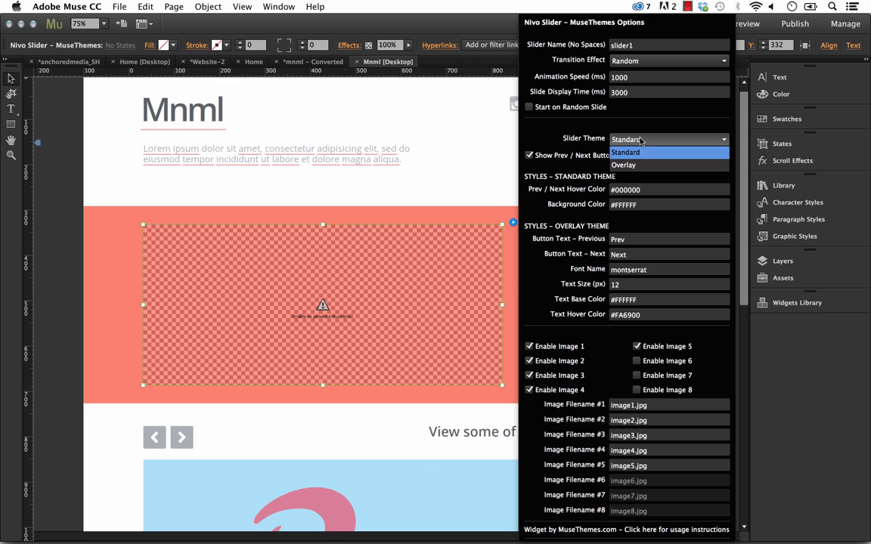
left_click(624, 165)
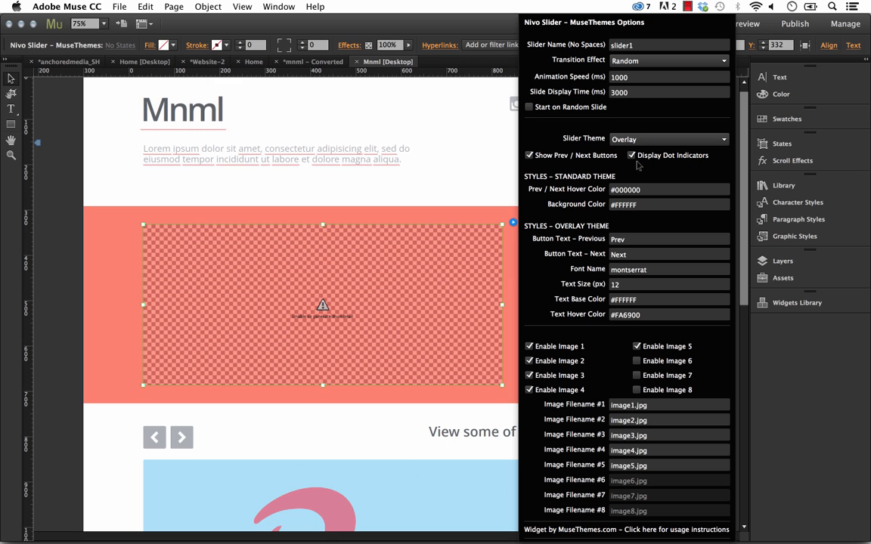
mouse_move(582, 324)
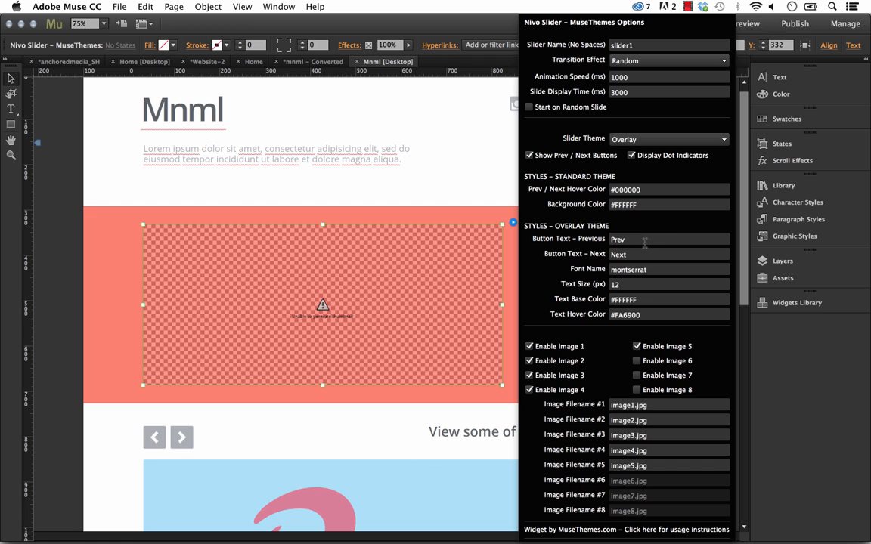
left_click(668, 189)
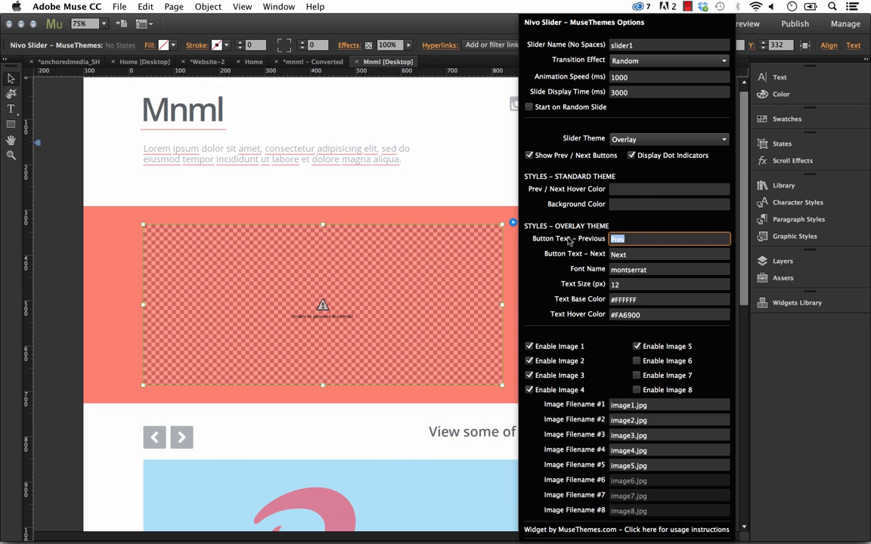
mouse_move(639, 251)
type("BACK")
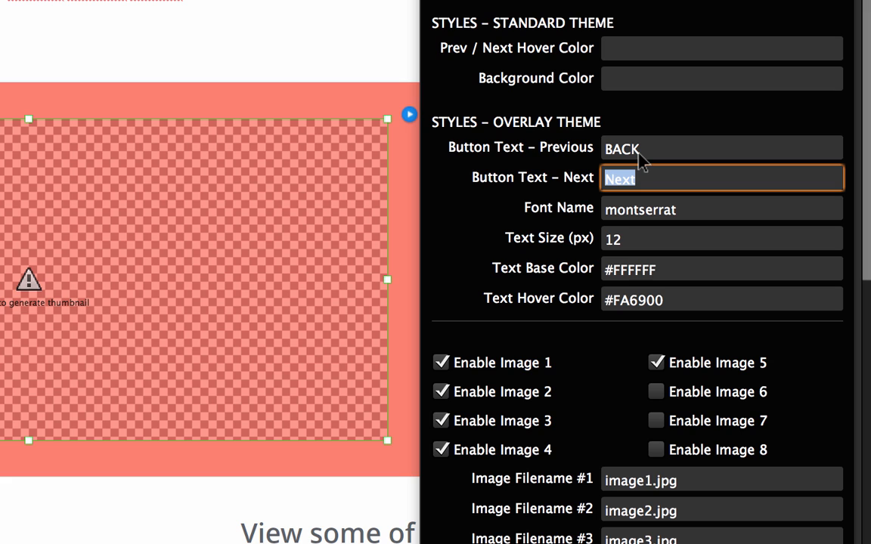
- Label the buttons BACK and FORWARD, set the font to open sans at size 13 with #22a5bf hover
type("FORWARD")
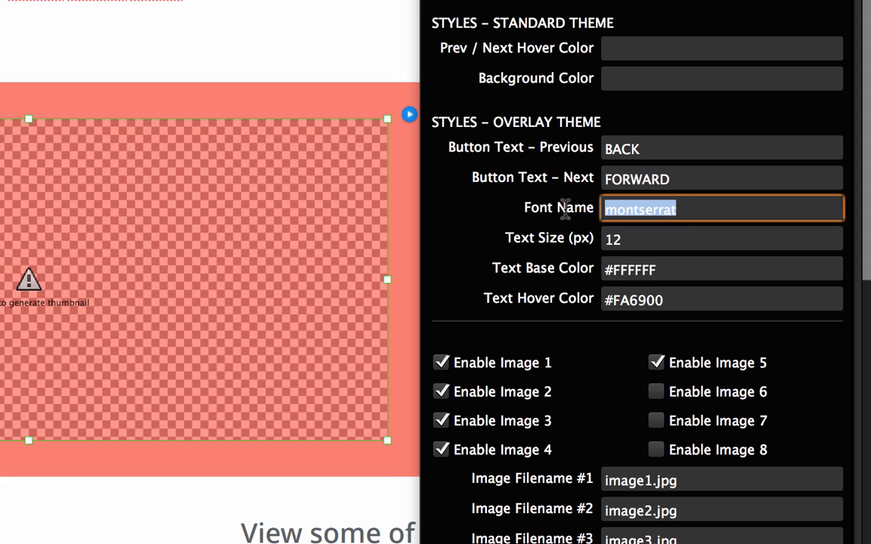
type("open sans")
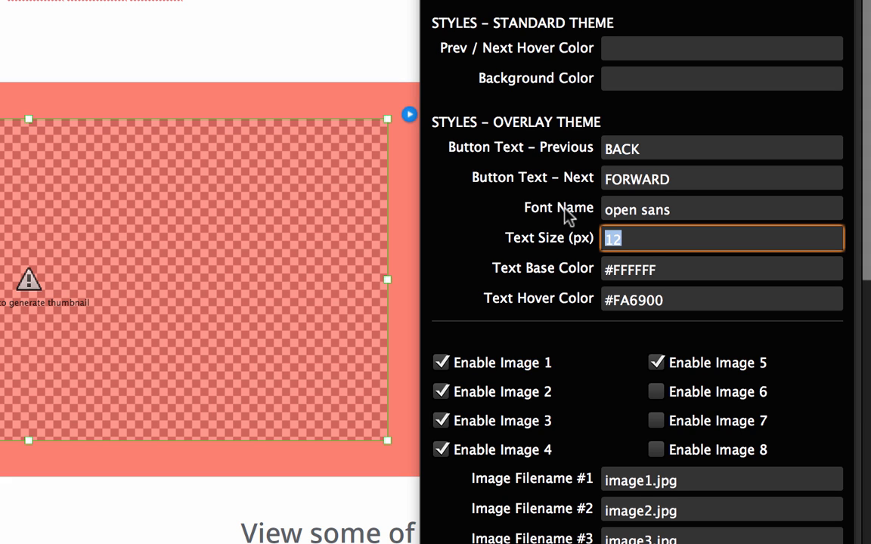
type("13")
left_click(723, 300)
type("#22a5BF")
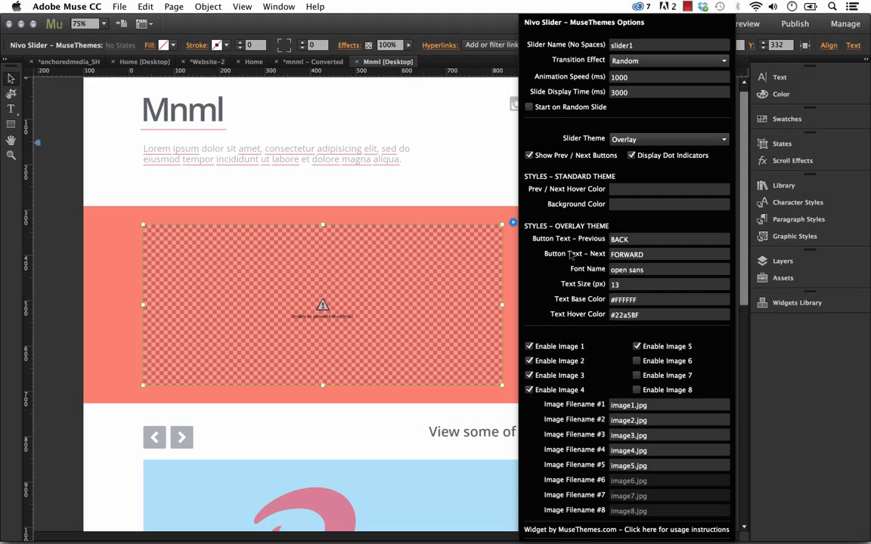
mouse_move(460, 189)
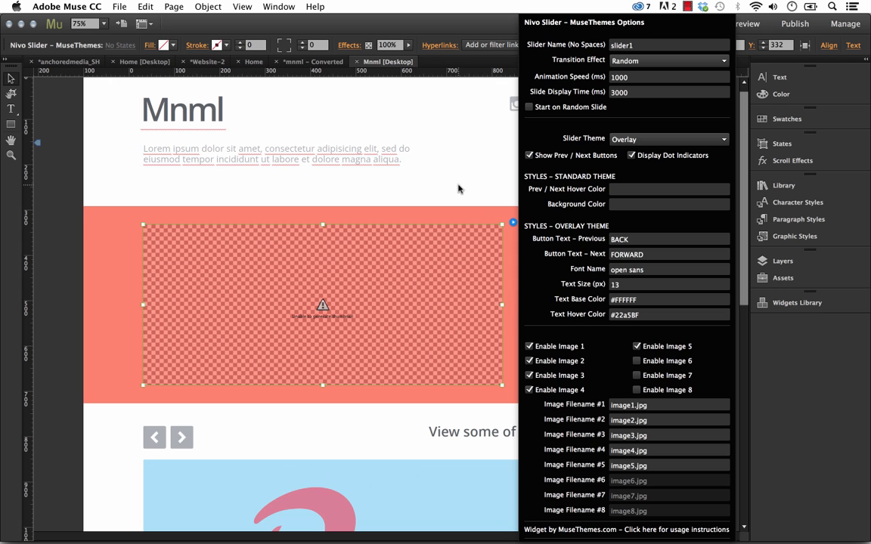
- Preview the Overlay slider in Firefox, stepping BACK and jumping to the fourth and fifth slides via dots
left_click(118, 6)
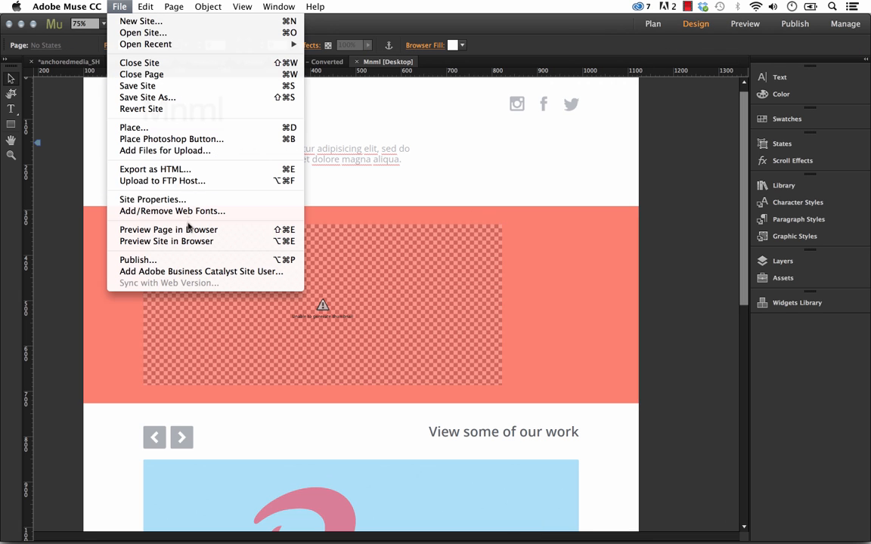
left_click(168, 230)
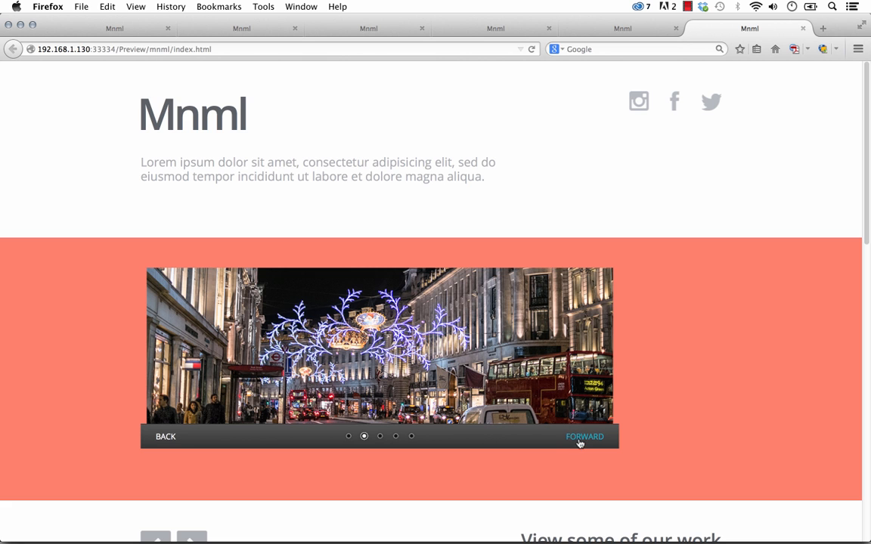
mouse_move(165, 435)
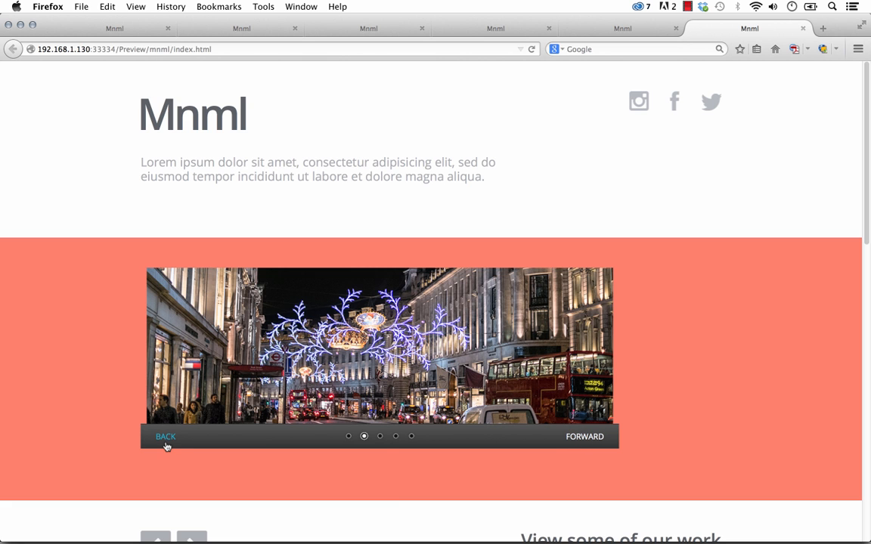
left_click(380, 436)
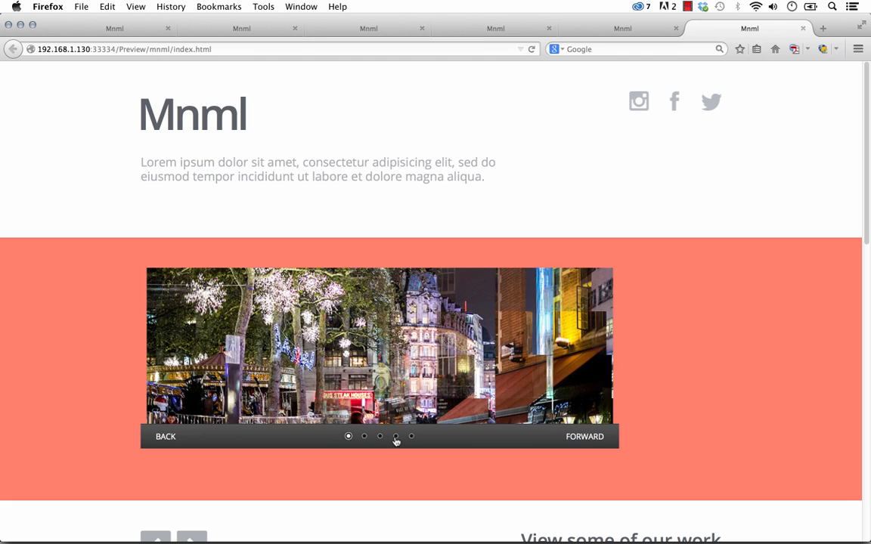
left_click(396, 436)
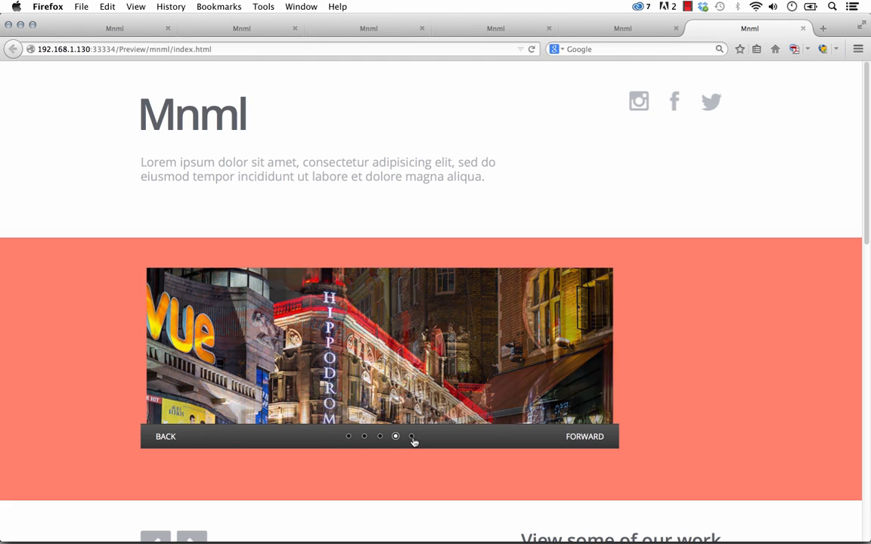
left_click(412, 436)
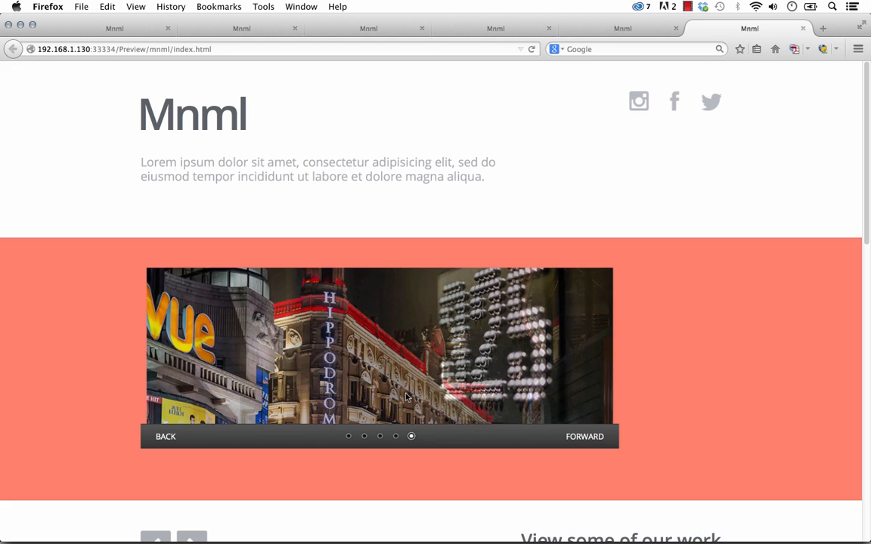
scroll("down", 3)
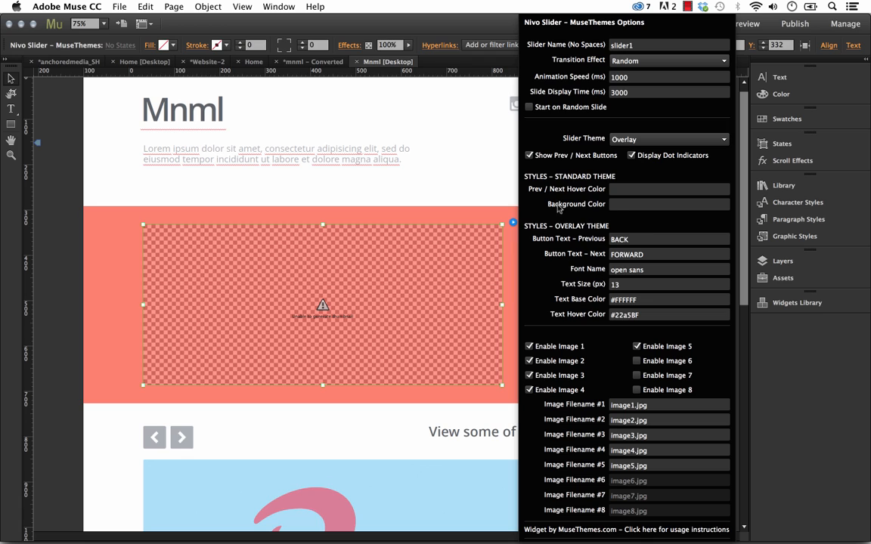
- Set the slider background colour to #ffffff again and preview the white frame in Firefox
left_click(669, 204)
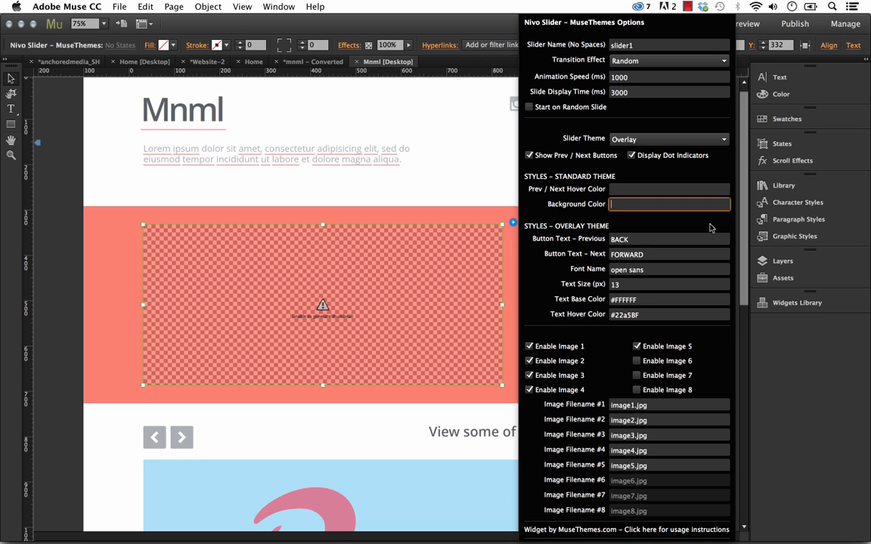
type("#f")
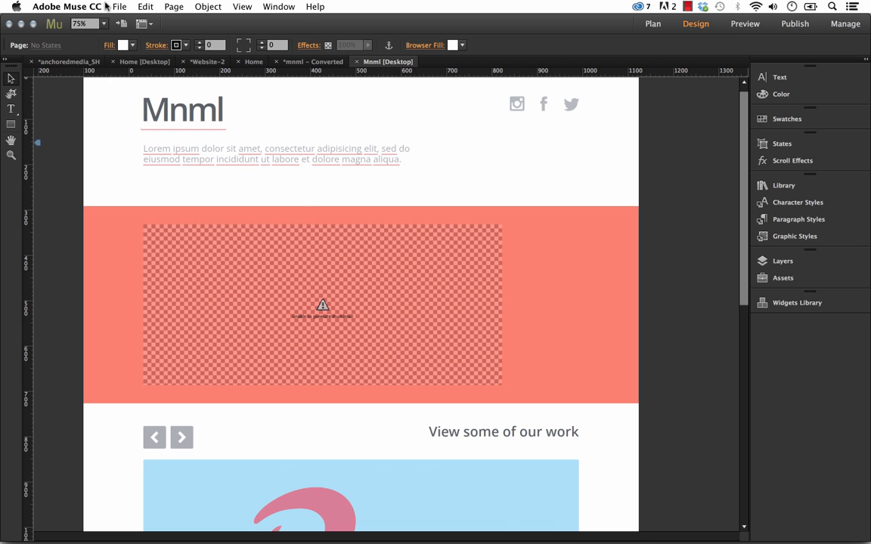
left_click(744, 25)
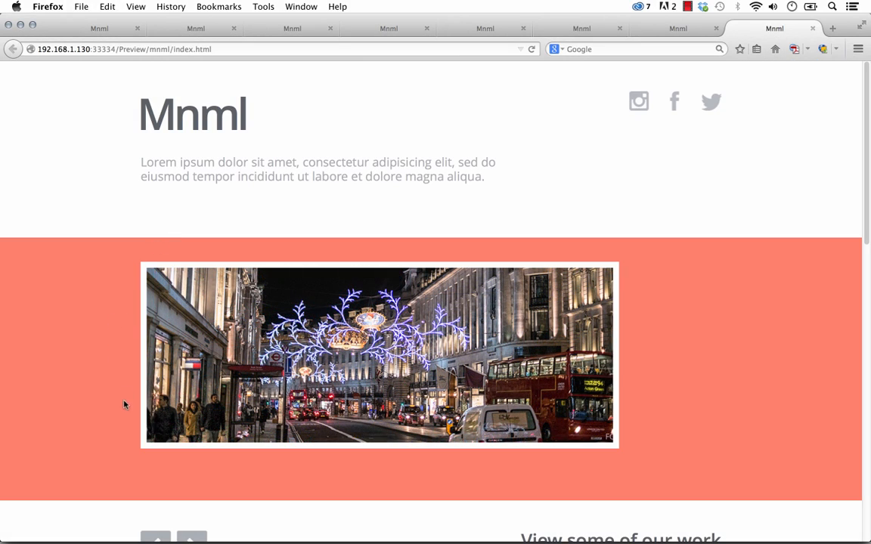
mouse_move(106, 413)
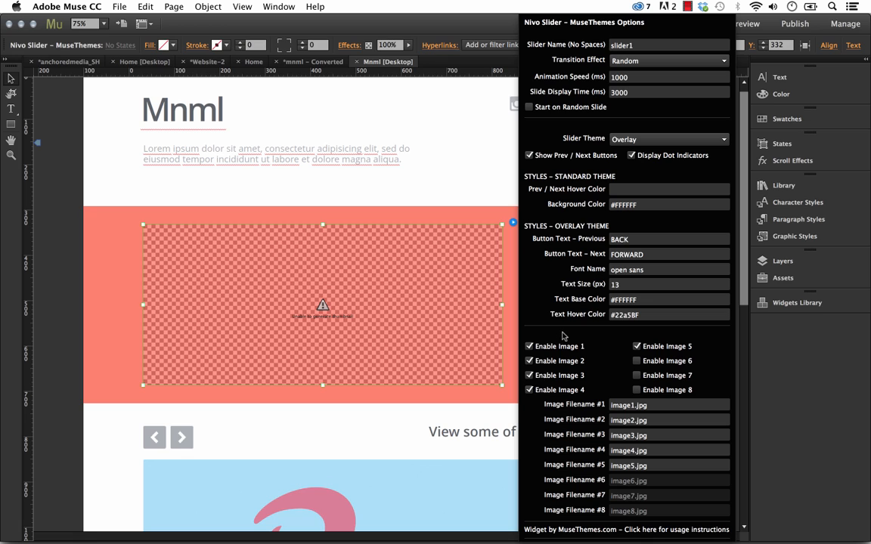
mouse_move(539, 218)
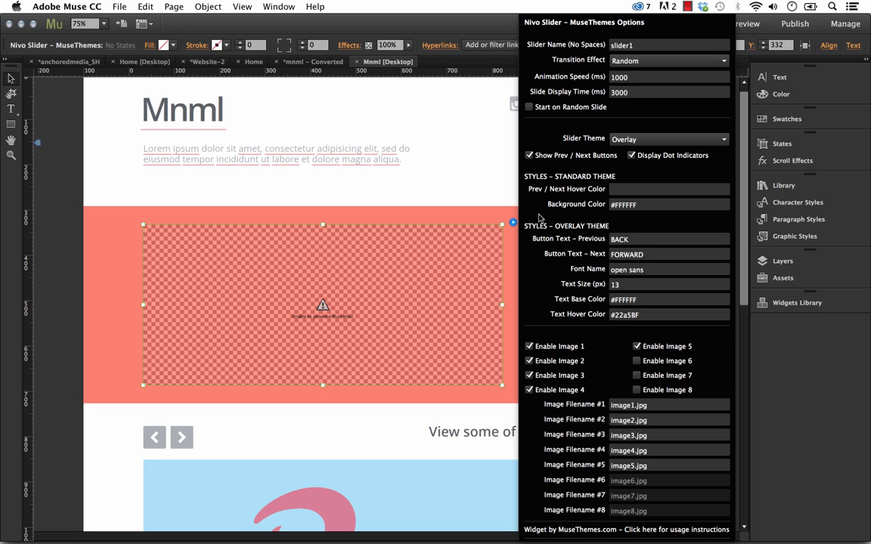